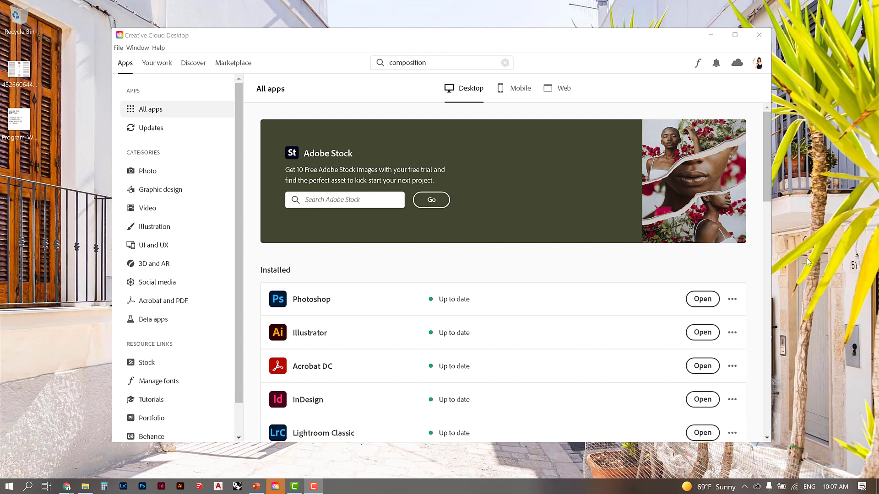
{"action": "mouse_move", "coordinate": [533, 229]}
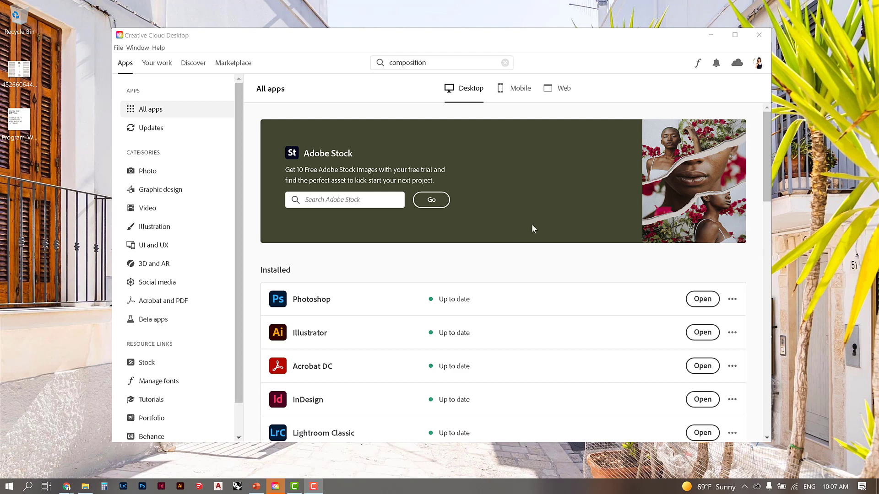
{"action": "mouse_move", "coordinate": [564, 88]}
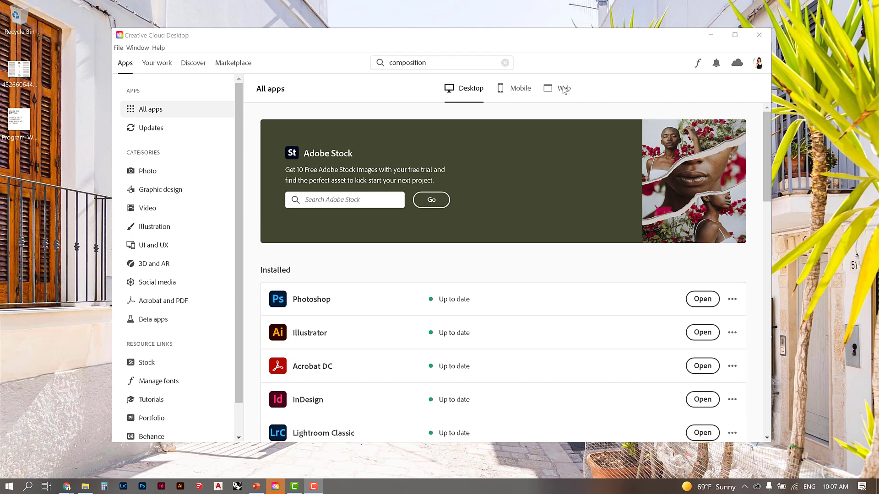
{"action": "mouse_move", "coordinate": [616, 78]}
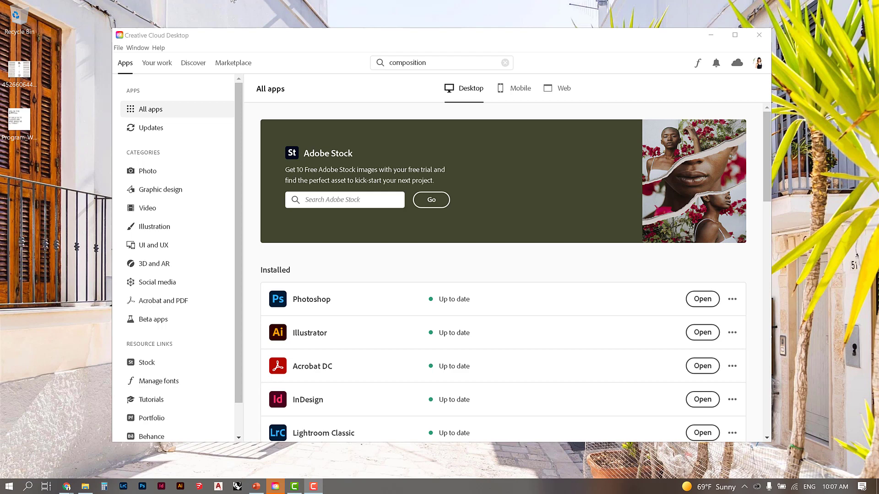
{"action": "mouse_move", "coordinate": [601, 50]}
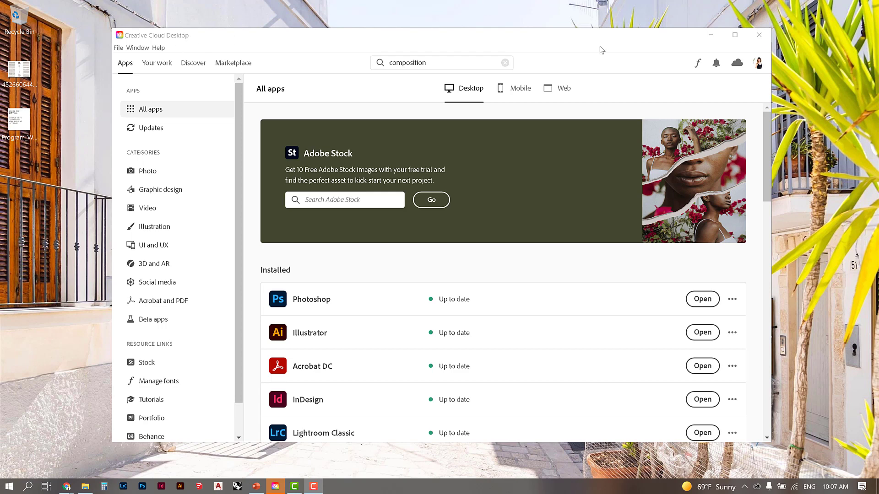
{"action": "mouse_move", "coordinate": [737, 58]}
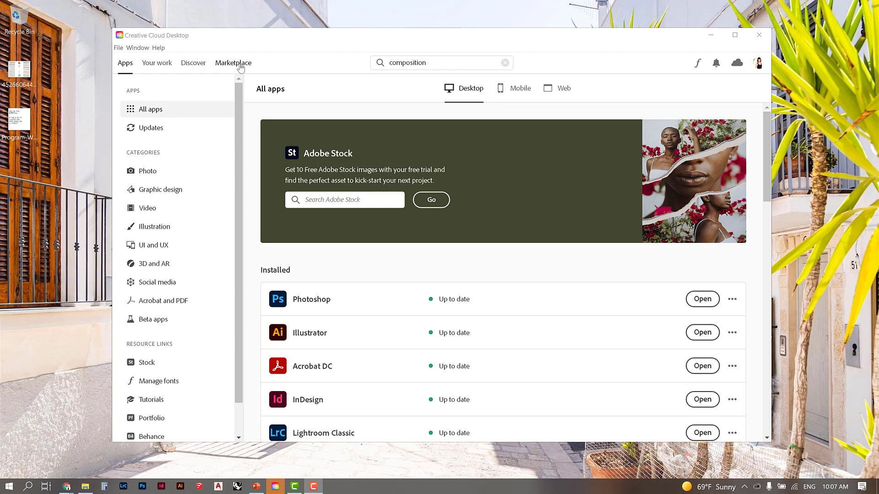
Step: Search the plugin marketplace for 'Composition' to find Photoshop plugins
{"action": "left_click", "coordinate": [232, 62]}
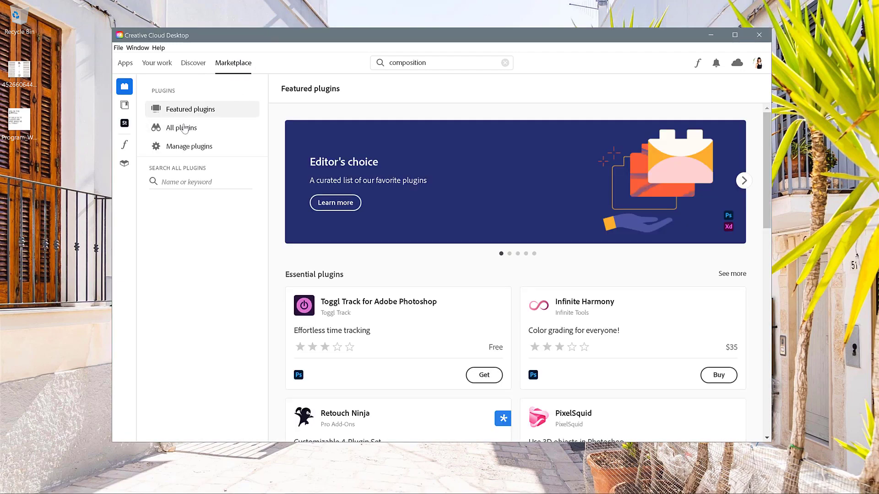
{"action": "left_click", "coordinate": [200, 182]}
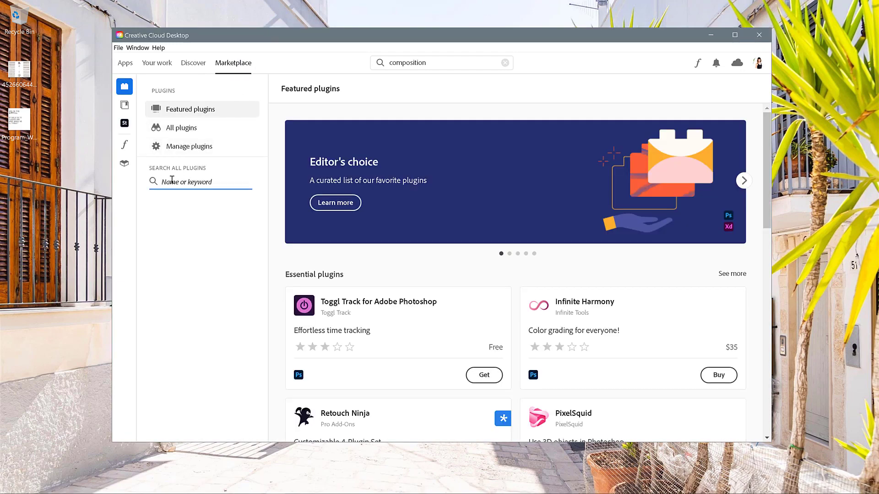
{"action": "type", "text": "Composition"}
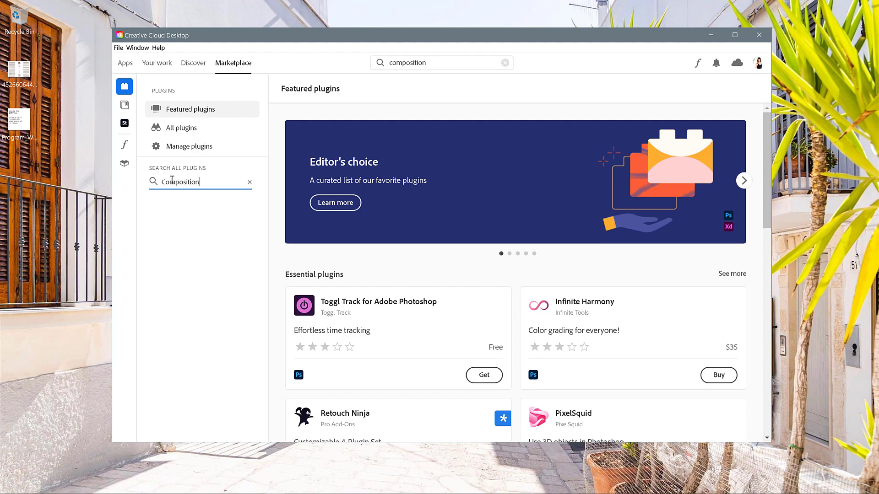
{"action": "key", "text": "Return"}
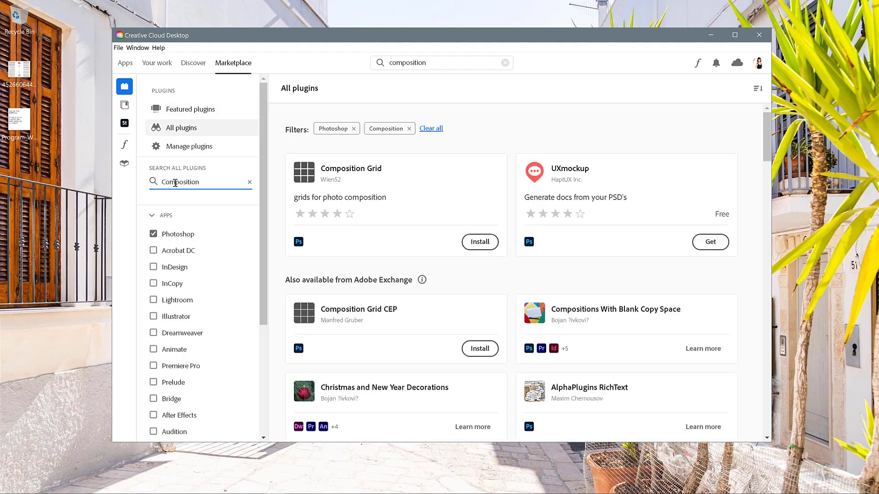
{"action": "mouse_move", "coordinate": [418, 338]}
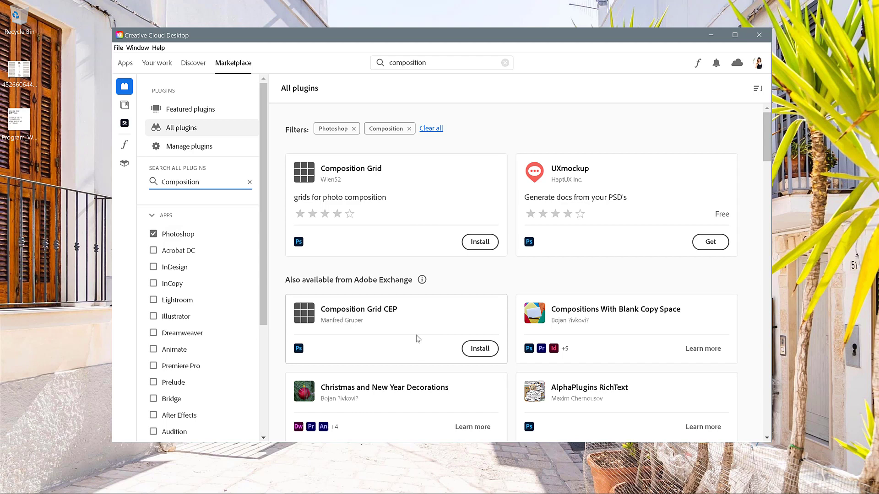
{"action": "mouse_move", "coordinate": [396, 346]}
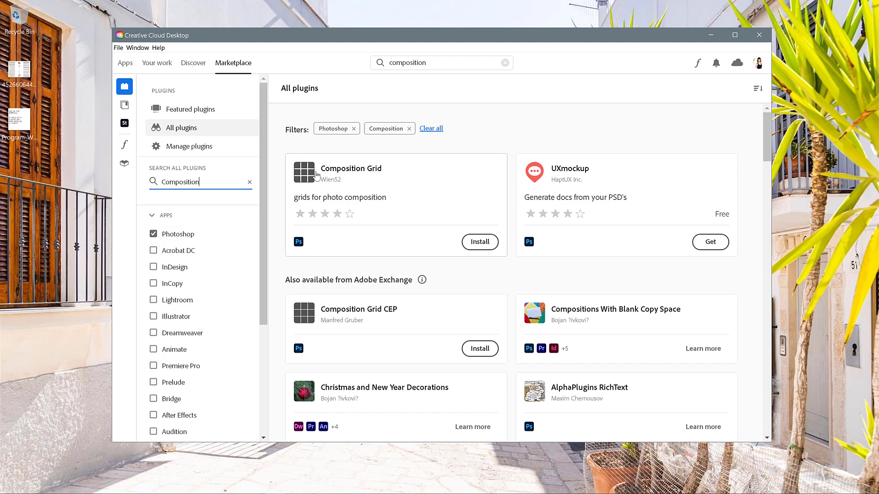
{"action": "mouse_move", "coordinate": [343, 184]}
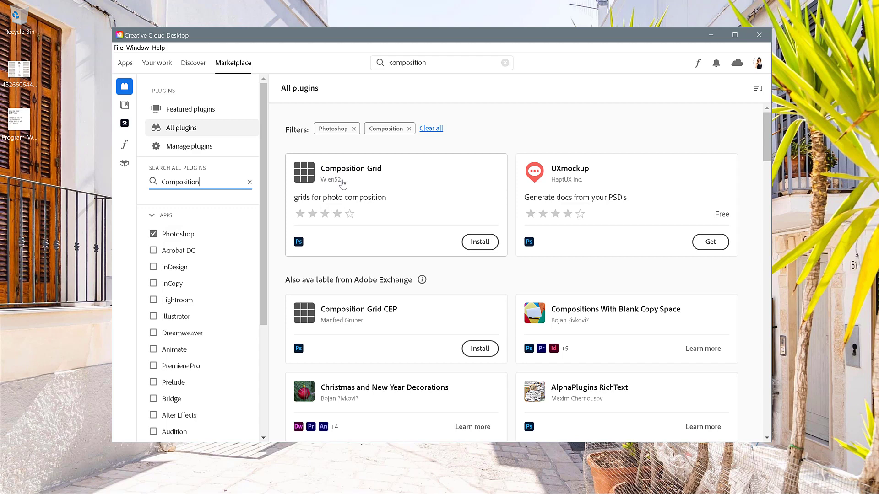
{"action": "mouse_move", "coordinate": [375, 171]}
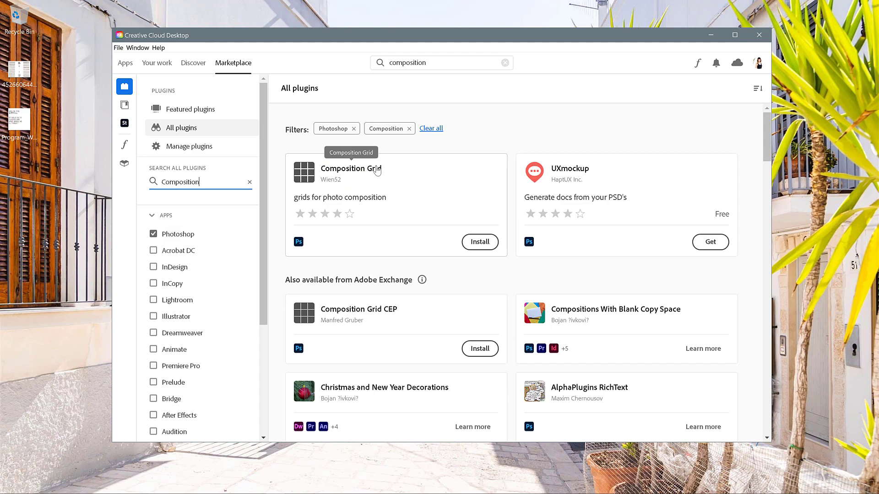
{"action": "mouse_move", "coordinate": [380, 171]}
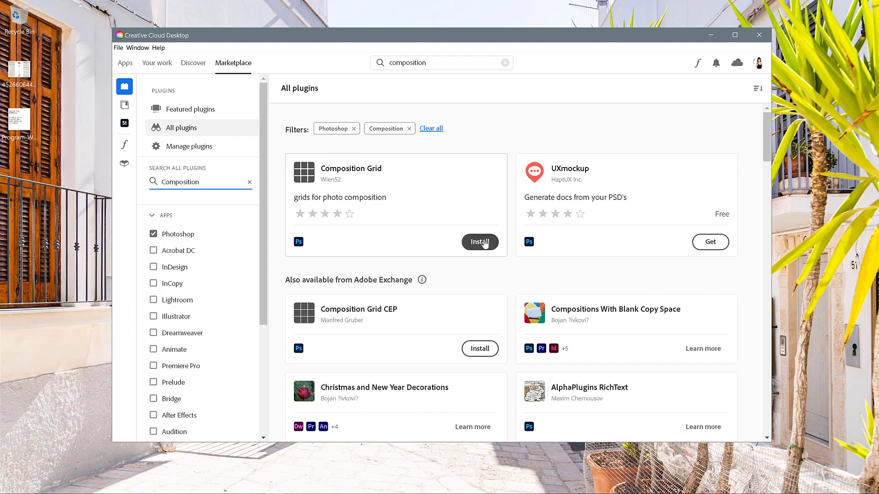
Step: Install the Composition Grid plugin and confirm the installation
{"action": "left_click", "coordinate": [479, 241]}
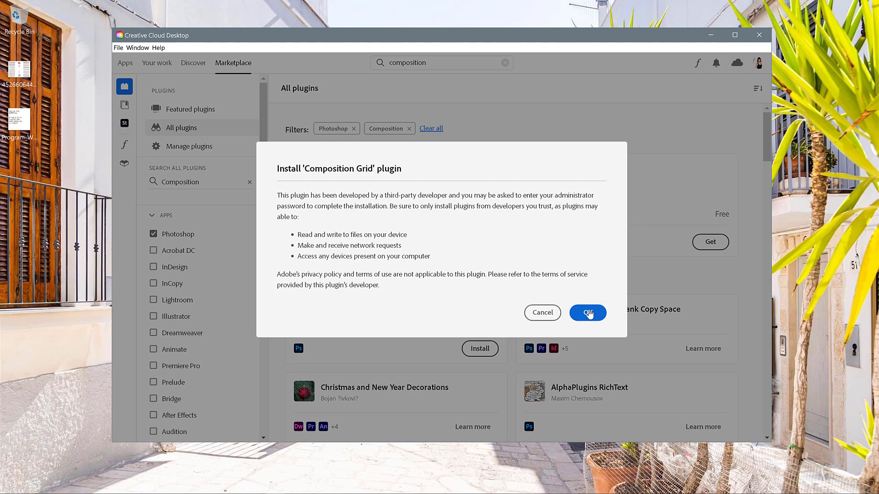
{"action": "left_click", "coordinate": [587, 312]}
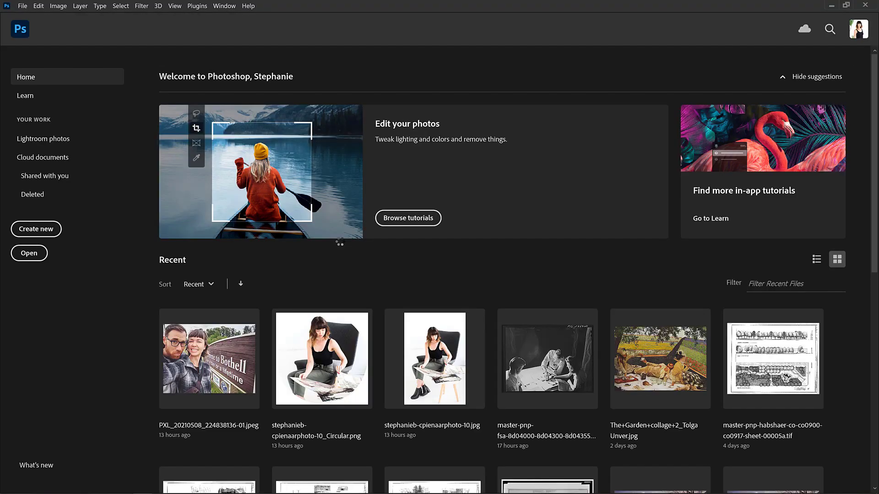
{"action": "mouse_move", "coordinate": [40, 129]}
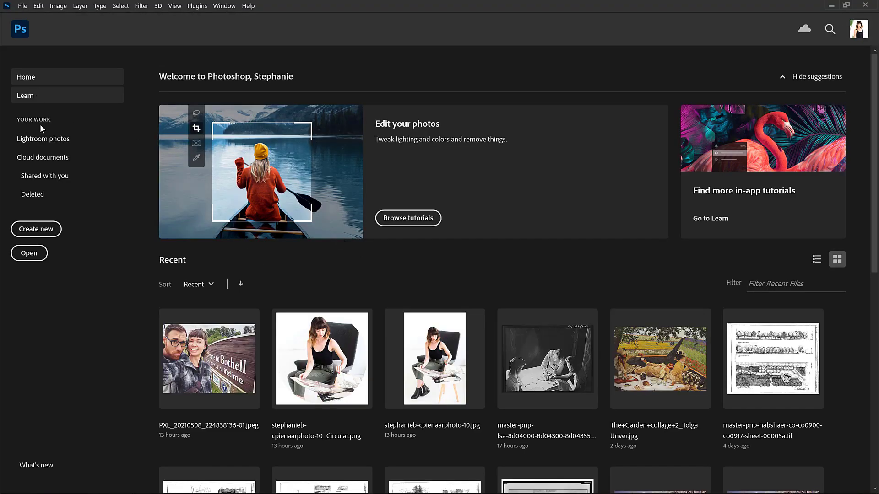
Step: Create a new blank document from the A4 print preset in landscape orientation
{"action": "left_click", "coordinate": [35, 228]}
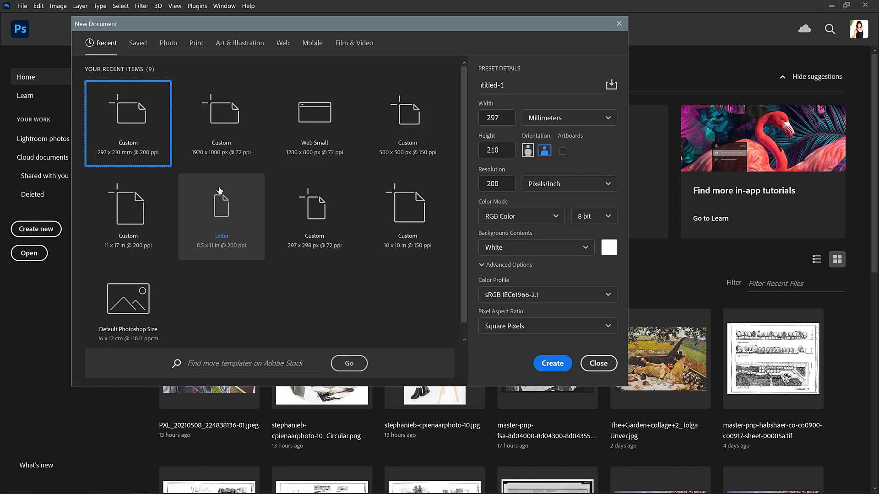
{"action": "left_click", "coordinate": [196, 43]}
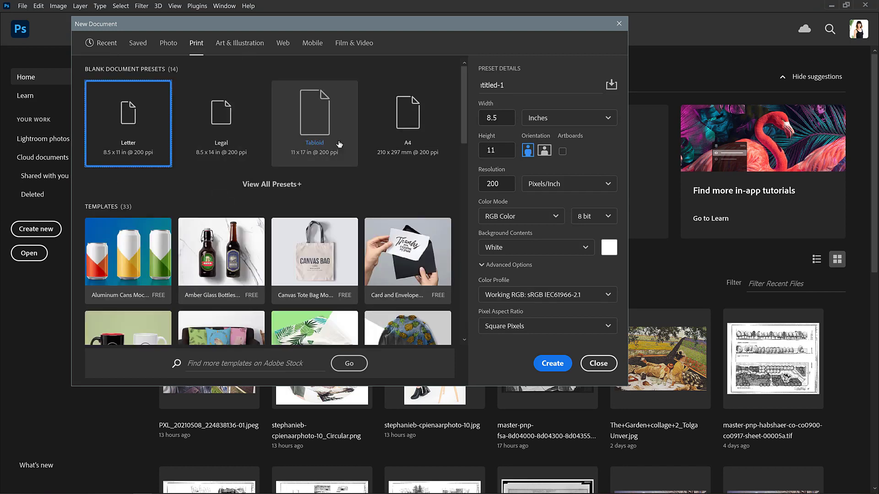
{"action": "left_click", "coordinate": [408, 116]}
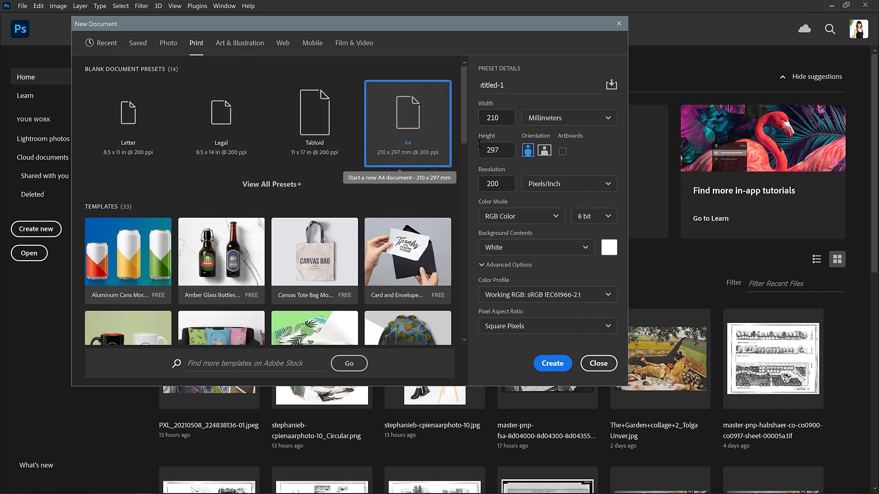
{"action": "left_click", "coordinate": [544, 150]}
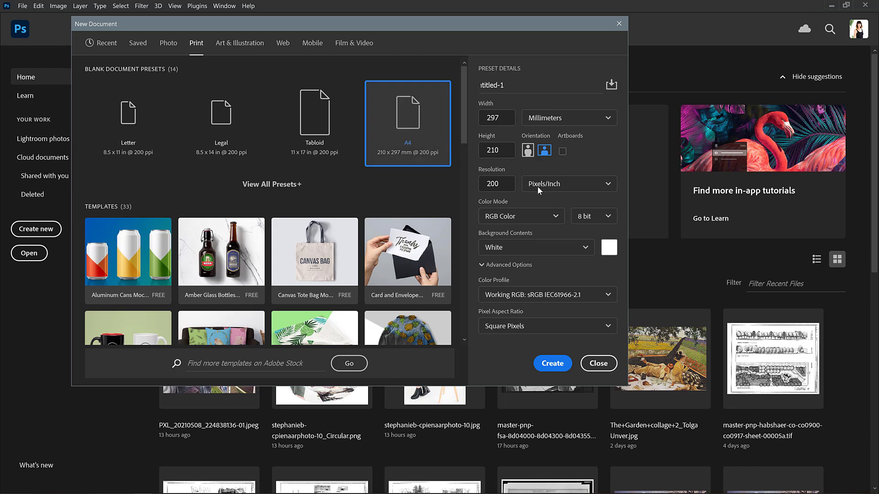
{"action": "mouse_move", "coordinate": [427, 330]}
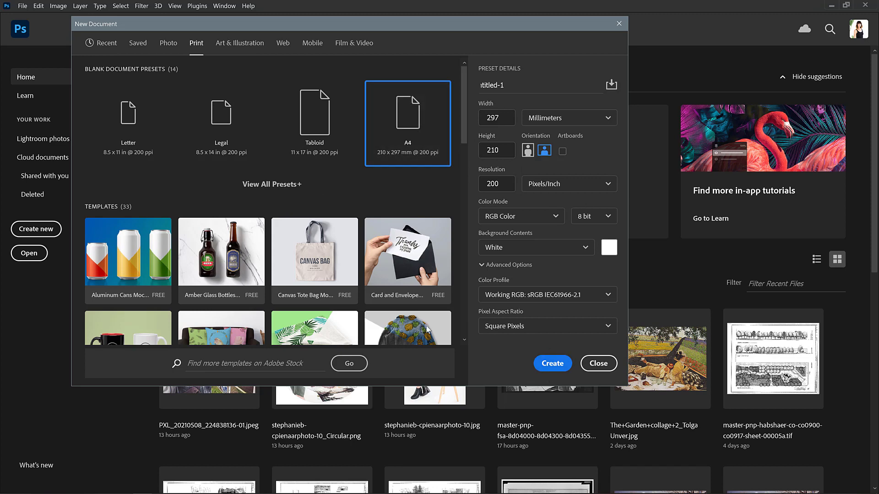
{"action": "left_click", "coordinate": [598, 363]}
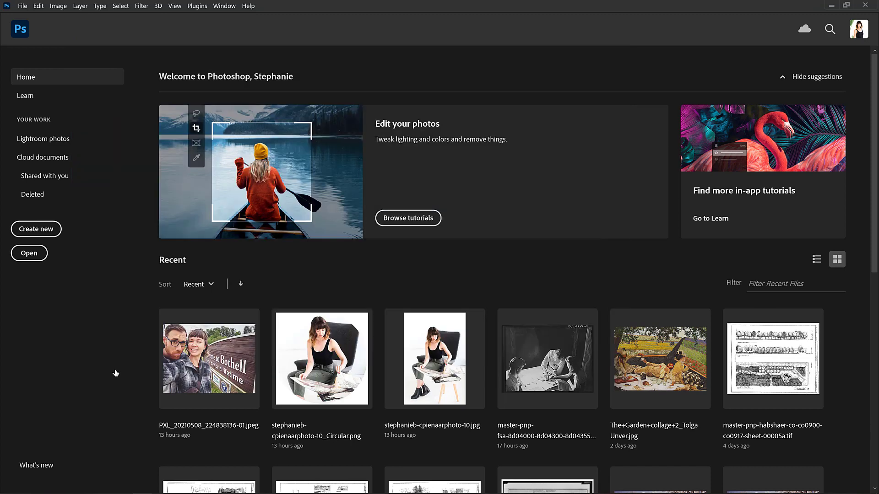
{"action": "mouse_move", "coordinate": [556, 181]}
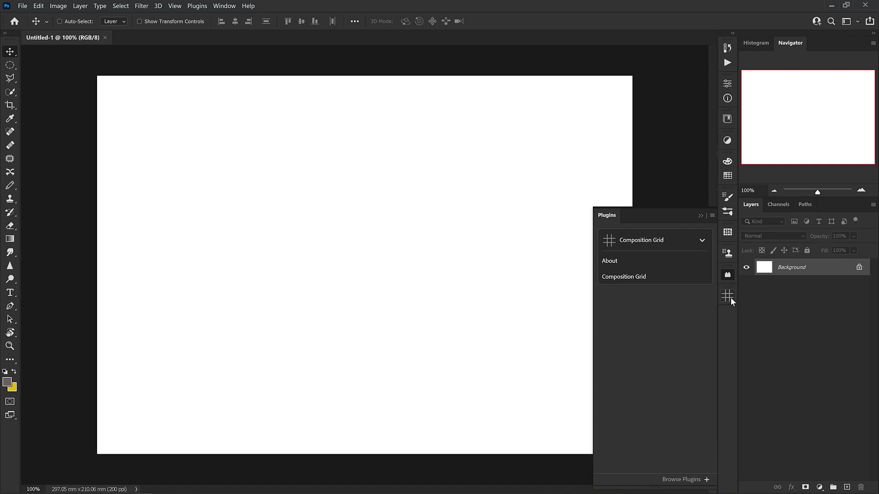
{"action": "mouse_move", "coordinate": [736, 318]}
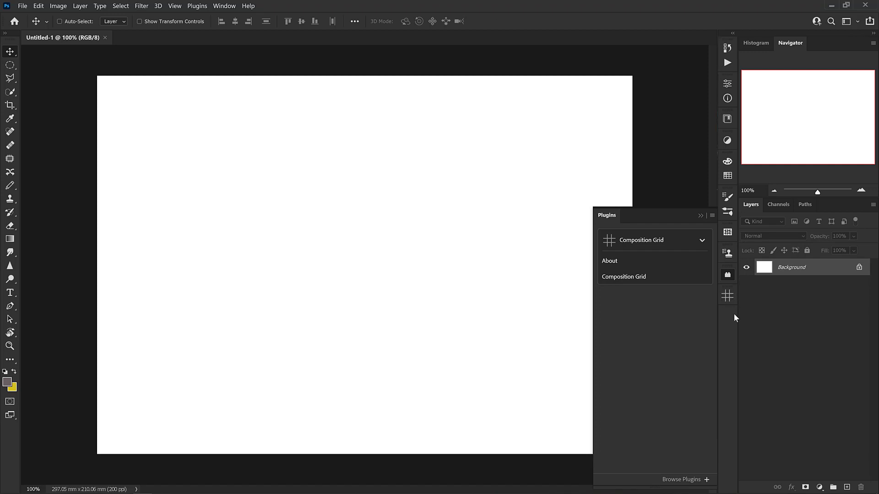
{"action": "mouse_move", "coordinate": [92, 71]}
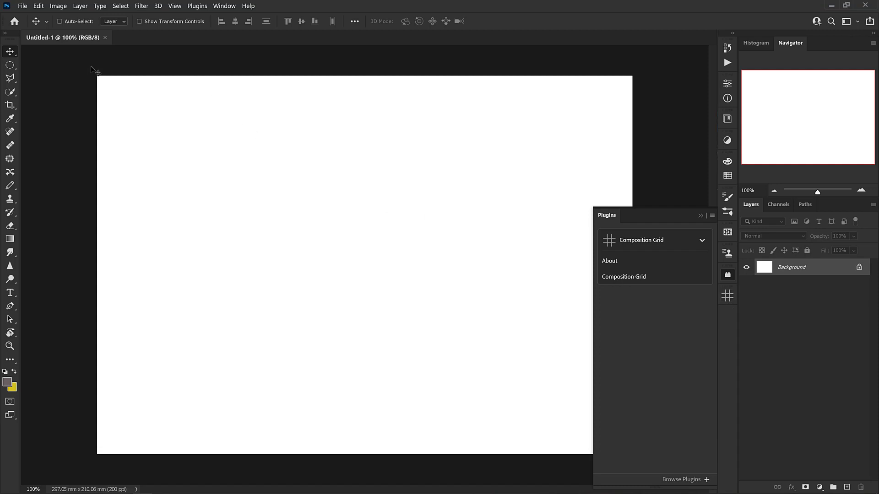
{"action": "mouse_move", "coordinate": [728, 276]}
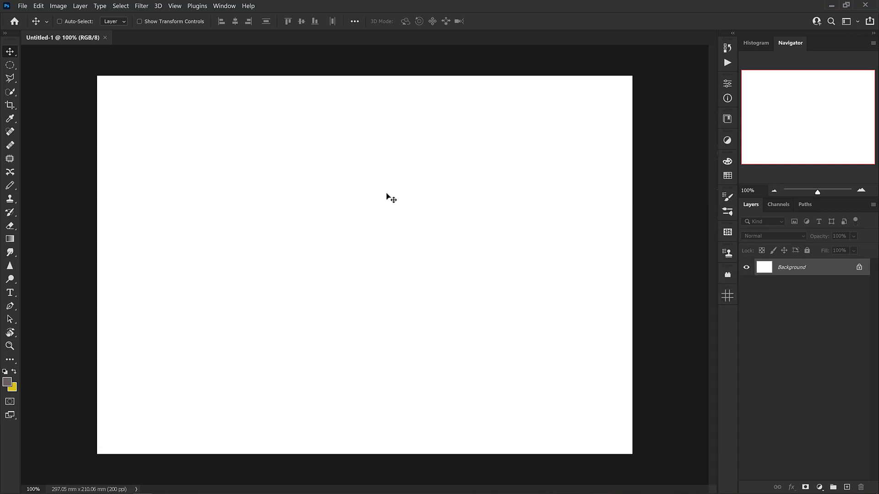
{"action": "mouse_move", "coordinate": [197, 6]}
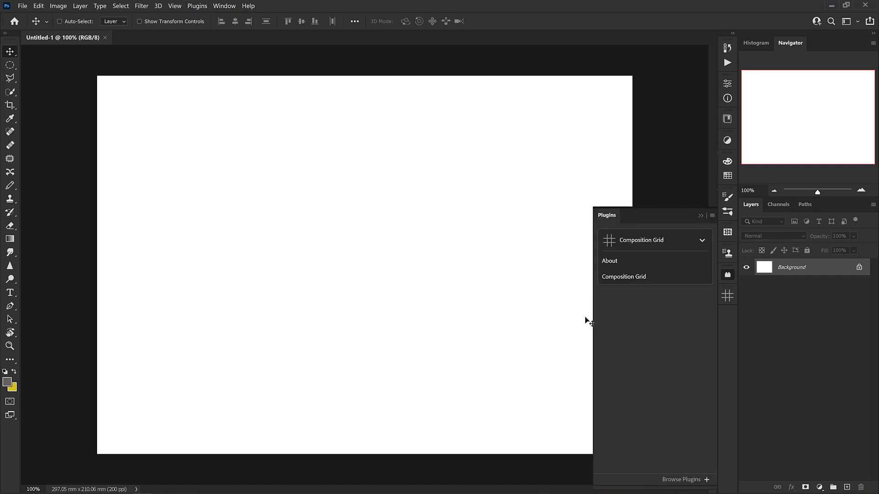
{"action": "mouse_move", "coordinate": [683, 318]}
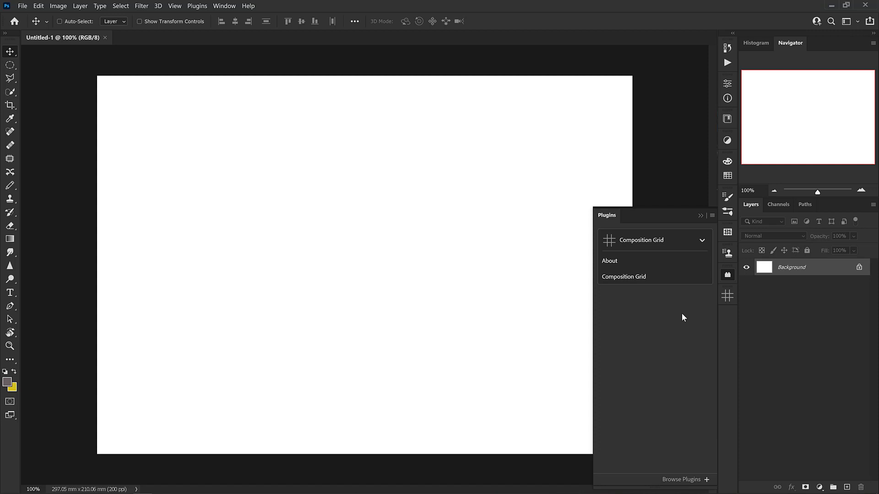
Step: Collapse the Composition Grid plugin entry and close the Plugins panel
{"action": "left_click", "coordinate": [702, 240]}
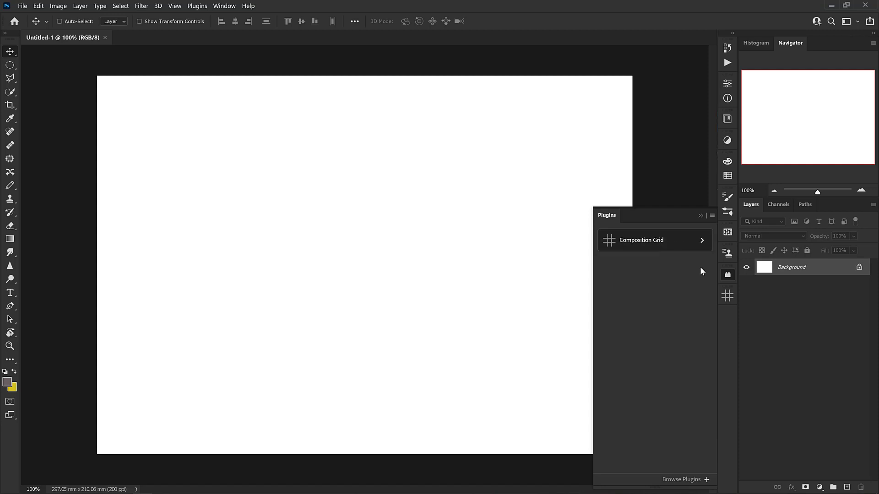
{"action": "left_click", "coordinate": [701, 215]}
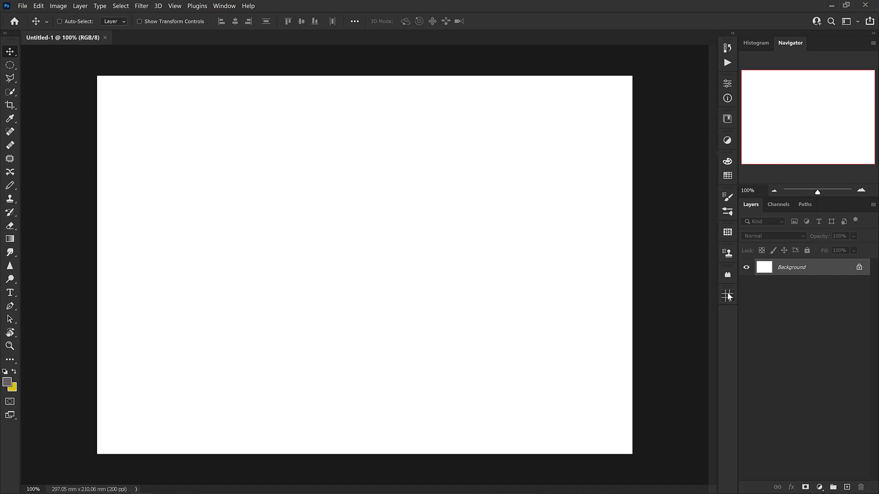
Step: Generate a Composition Grid with Rule of thirds and Golden Ratio off, Dynamic Symmetry on
{"action": "left_click", "coordinate": [727, 295]}
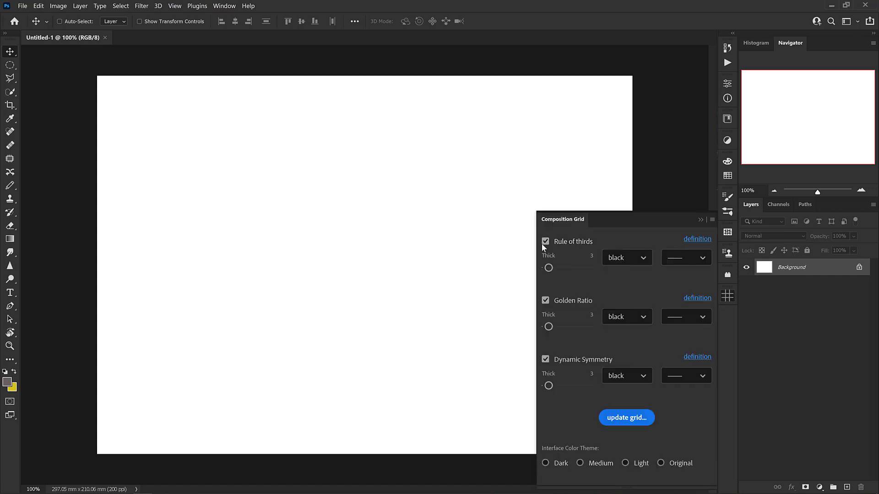
{"action": "mouse_move", "coordinate": [547, 267]}
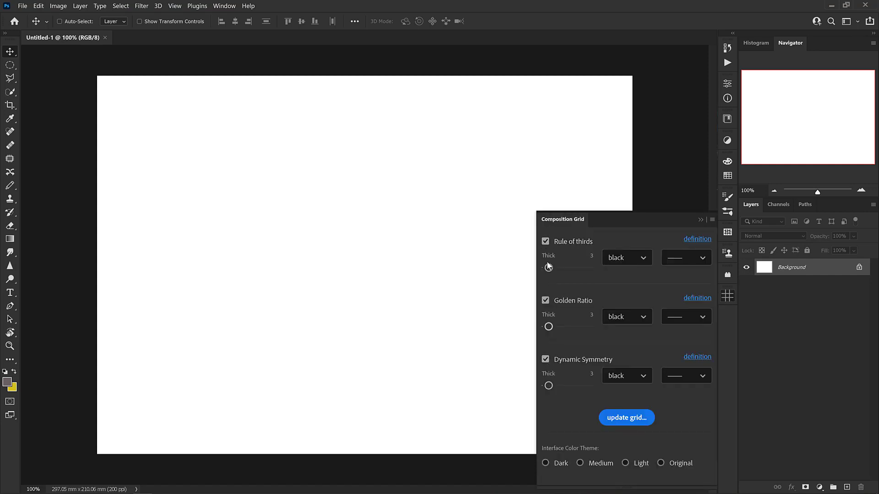
{"action": "mouse_move", "coordinate": [561, 313]}
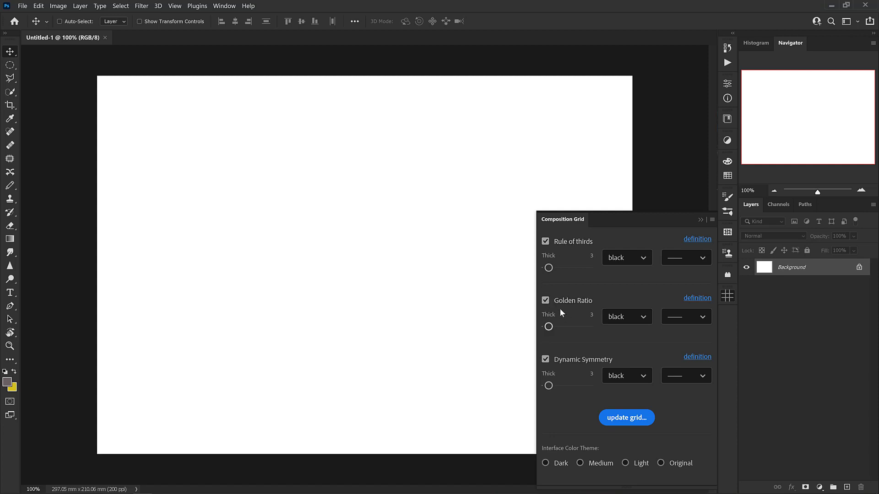
{"action": "mouse_move", "coordinate": [567, 332]}
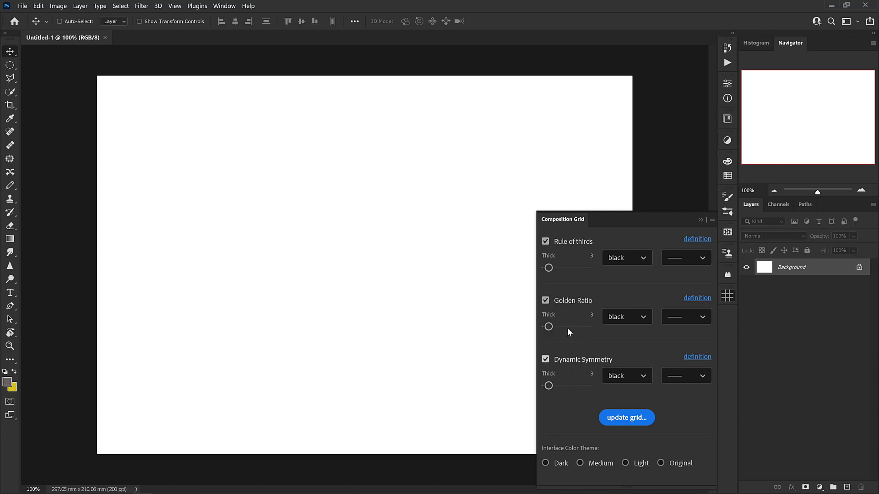
{"action": "left_click", "coordinate": [545, 241]}
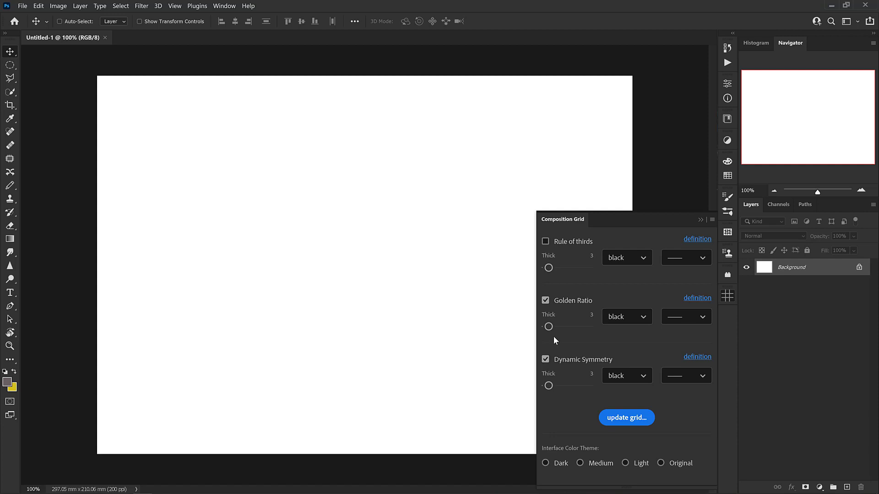
{"action": "left_click", "coordinate": [545, 300]}
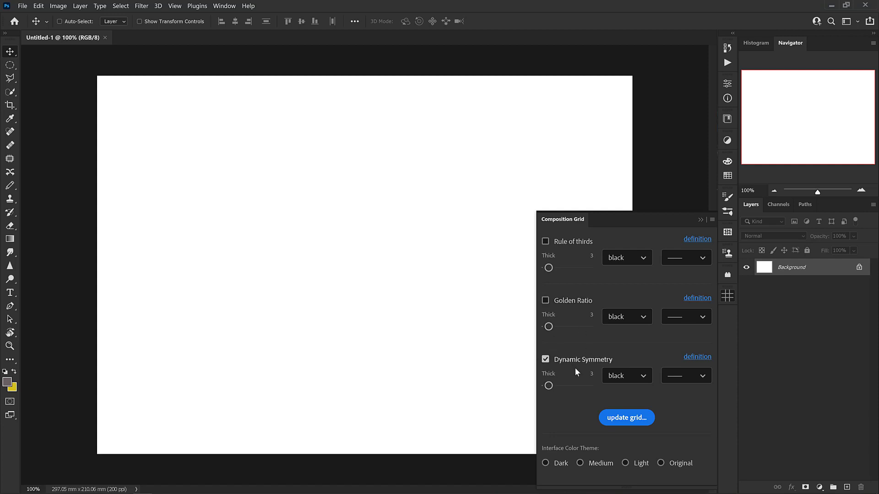
{"action": "mouse_move", "coordinate": [611, 417]}
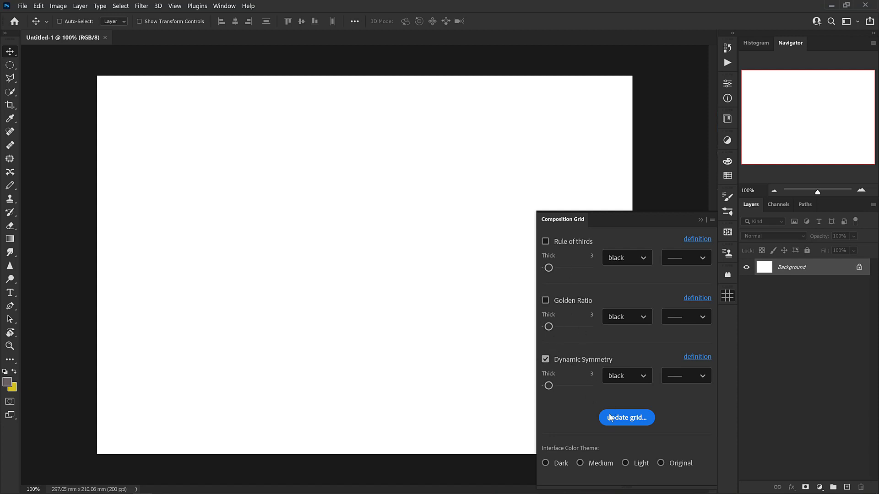
{"action": "left_click", "coordinate": [626, 417]}
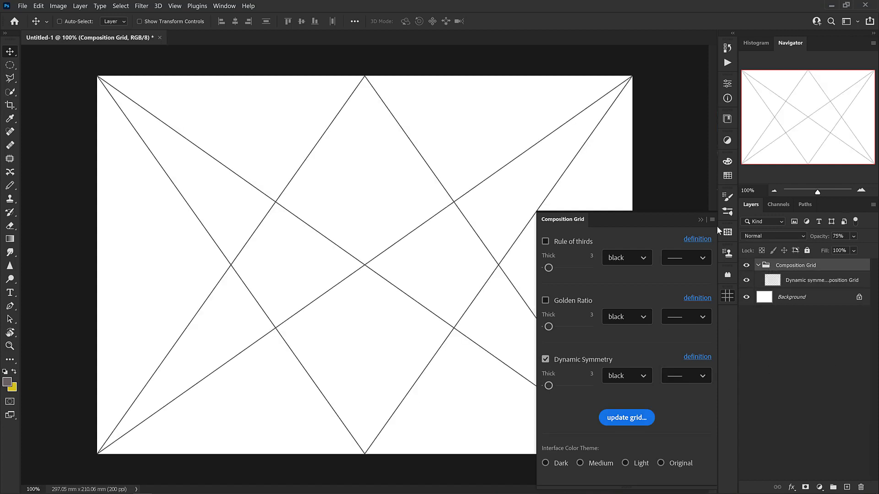
Step: Close the Composition Grid panel and collapse its layer group in the Layers panel
{"action": "left_click", "coordinate": [712, 219]}
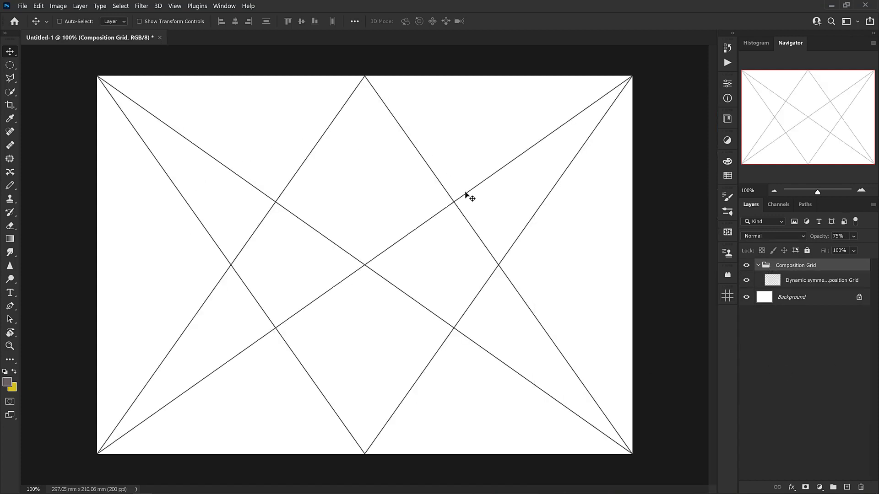
{"action": "mouse_move", "coordinate": [458, 388]}
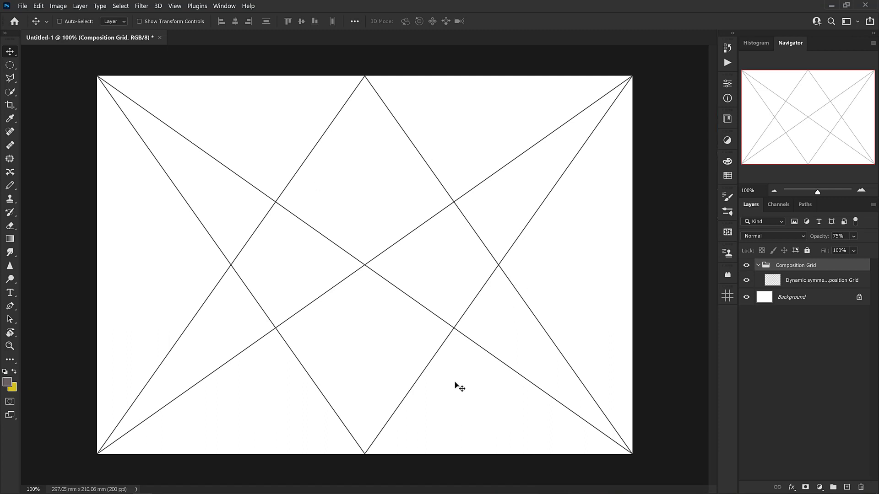
{"action": "mouse_move", "coordinate": [475, 391]}
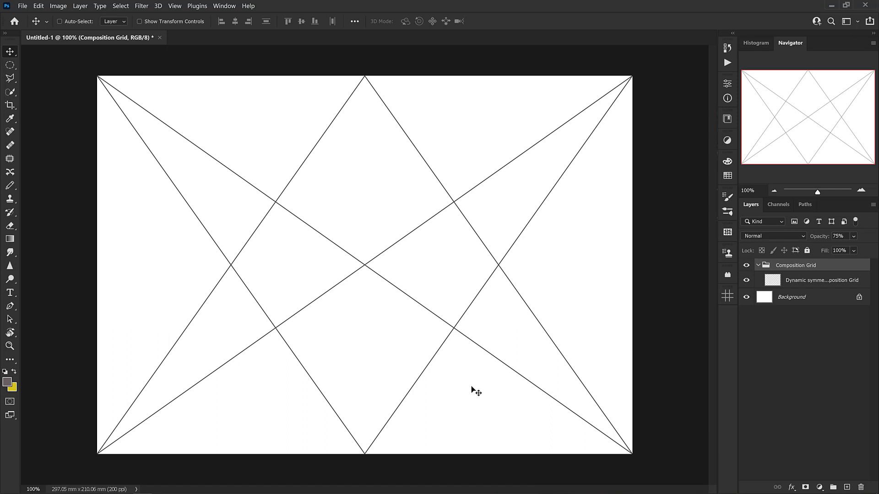
{"action": "mouse_move", "coordinate": [488, 263]}
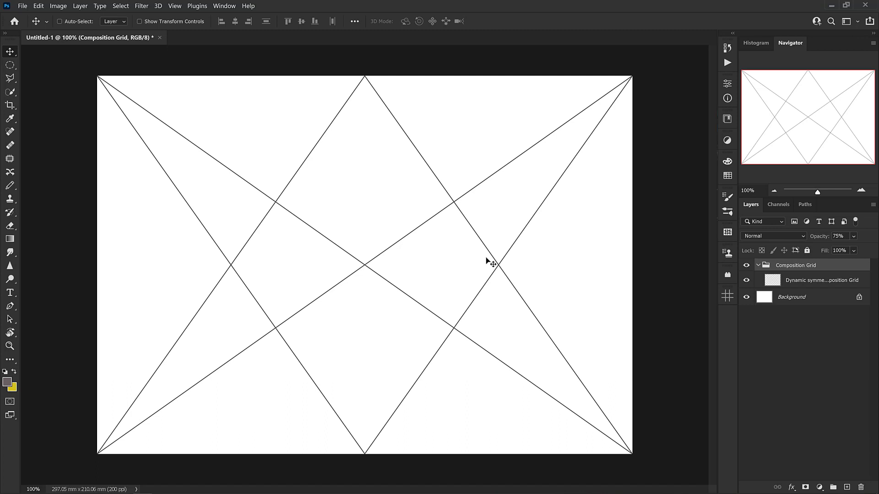
{"action": "mouse_move", "coordinate": [89, 147]}
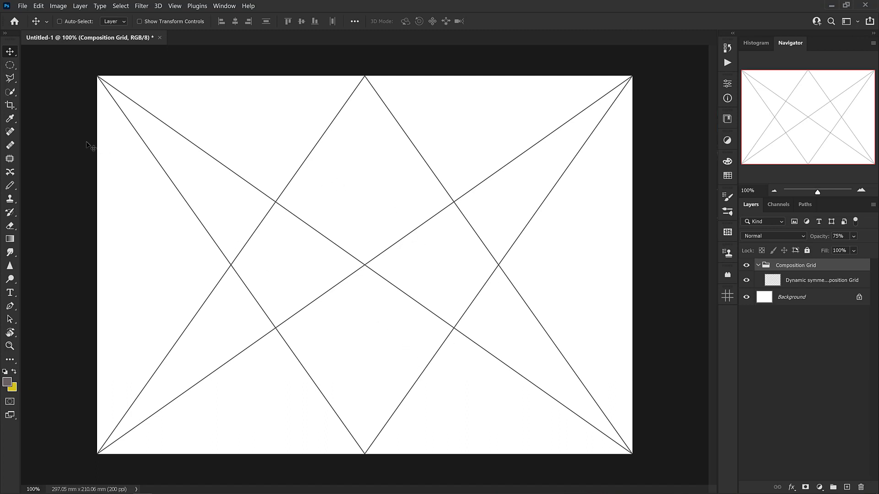
{"action": "left_click", "coordinate": [756, 265]}
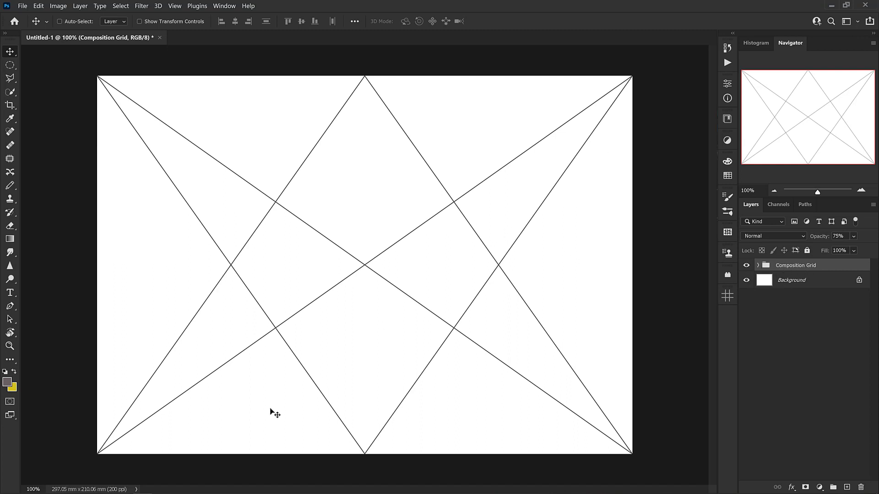
{"action": "mouse_move", "coordinate": [349, 359]}
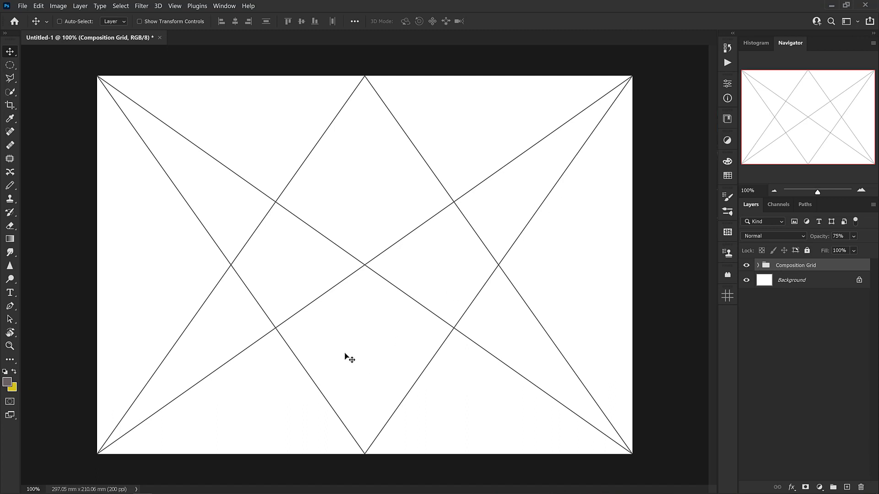
{"action": "mouse_move", "coordinate": [755, 273]}
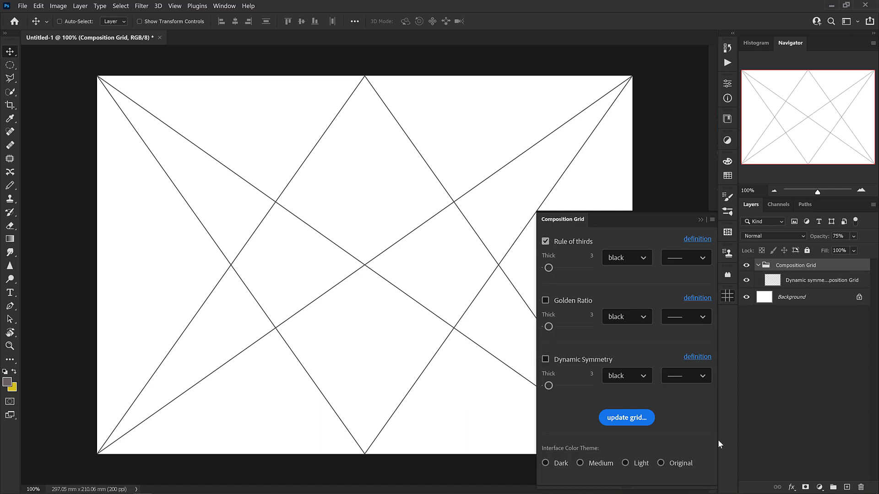
{"action": "left_click", "coordinate": [627, 418]}
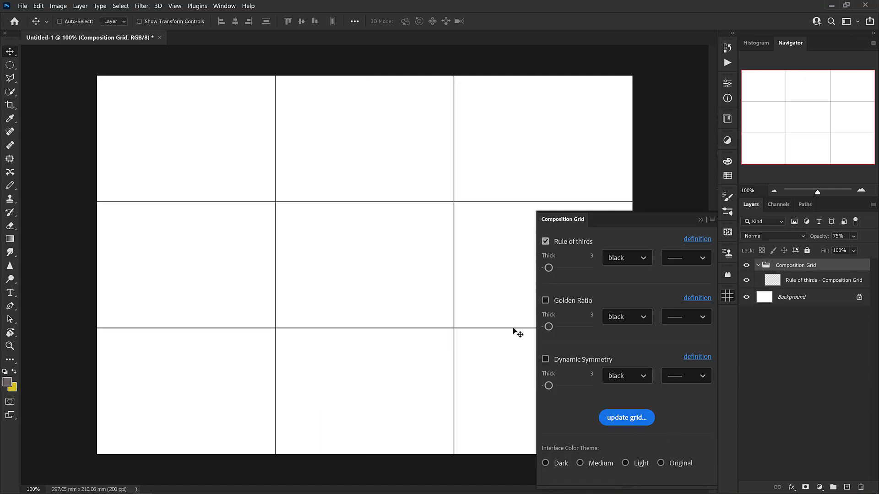
{"action": "mouse_move", "coordinate": [539, 307]}
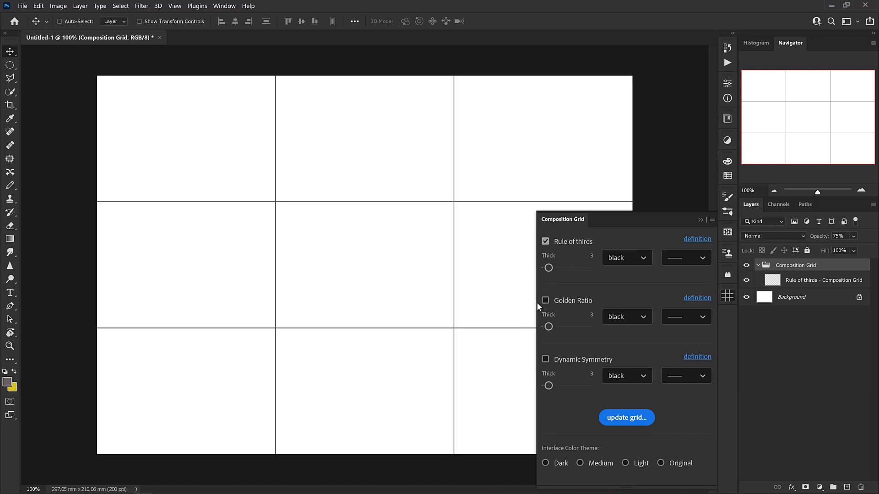
{"action": "mouse_move", "coordinate": [565, 235]}
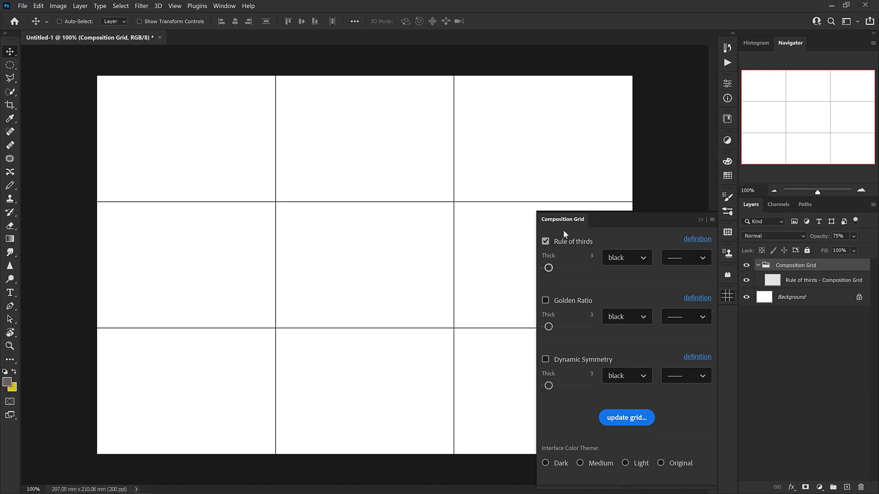
{"action": "left_click", "coordinate": [545, 300]}
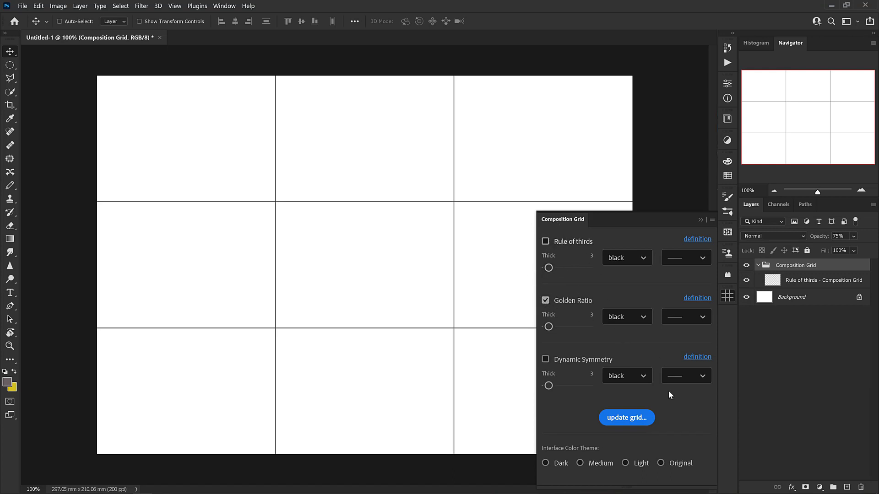
{"action": "left_click", "coordinate": [626, 417]}
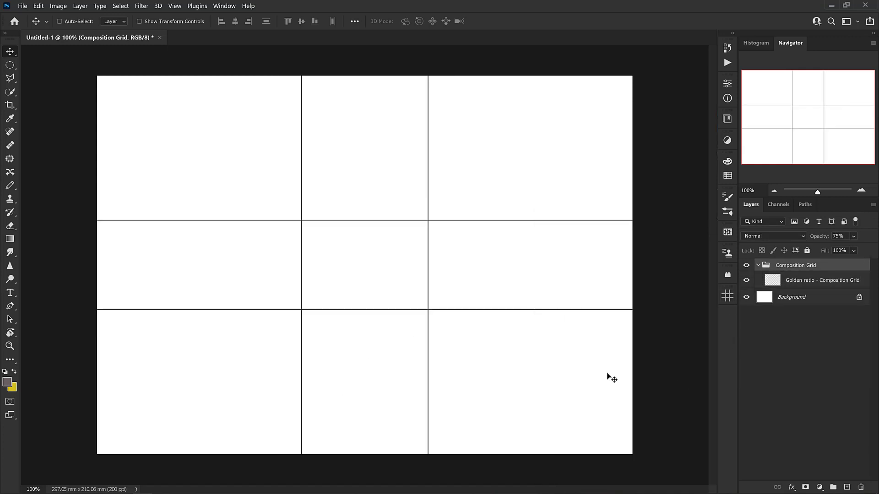
{"action": "mouse_move", "coordinate": [456, 339]}
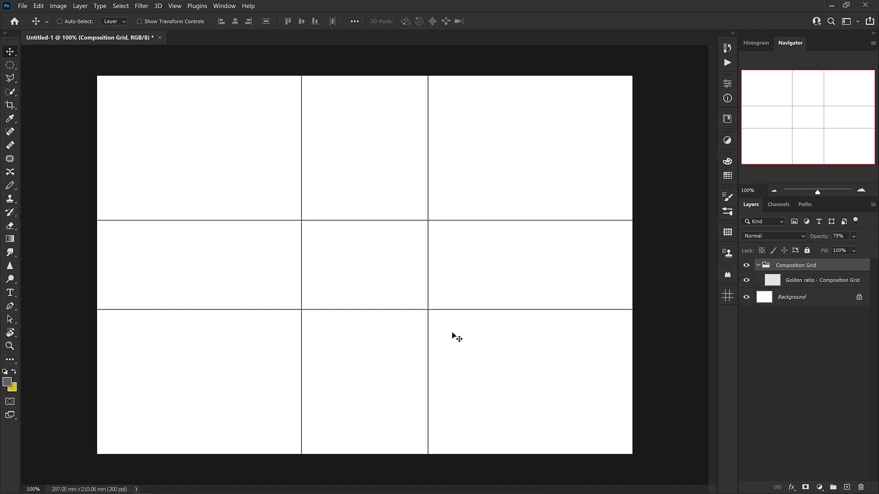
{"action": "mouse_move", "coordinate": [498, 340]}
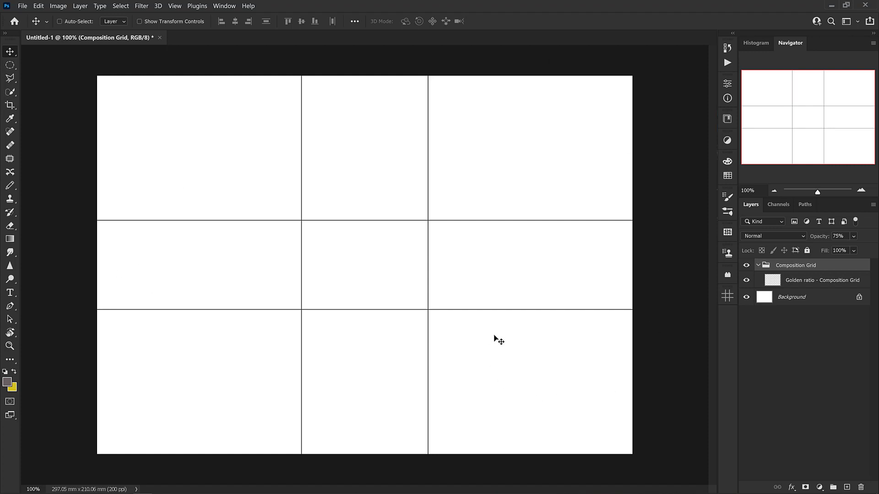
{"action": "mouse_move", "coordinate": [578, 329]}
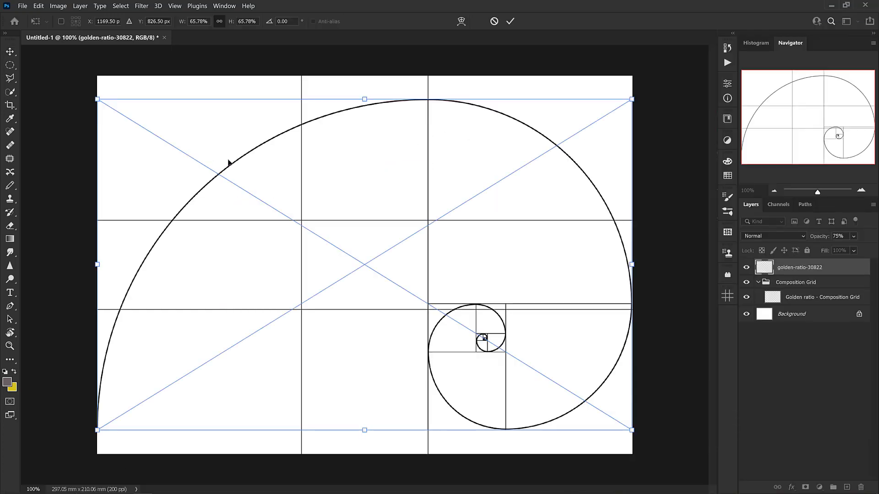
{"action": "mouse_move", "coordinate": [423, 241]}
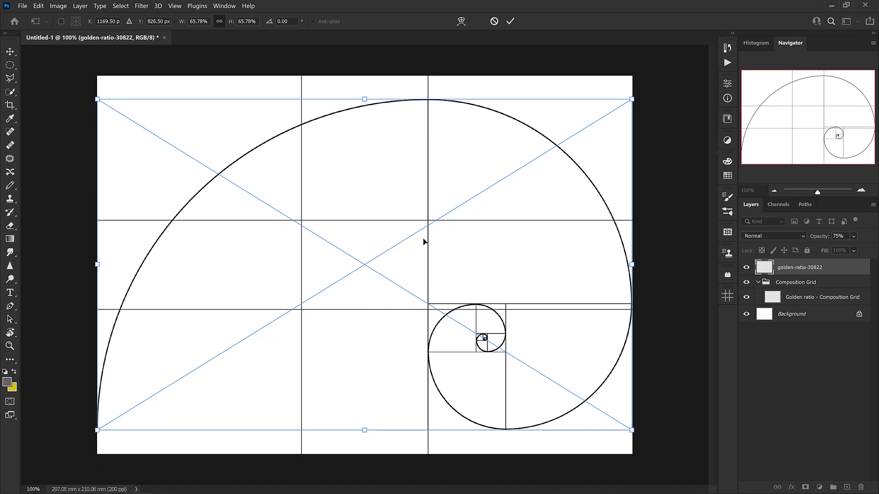
{"action": "mouse_move", "coordinate": [429, 245]}
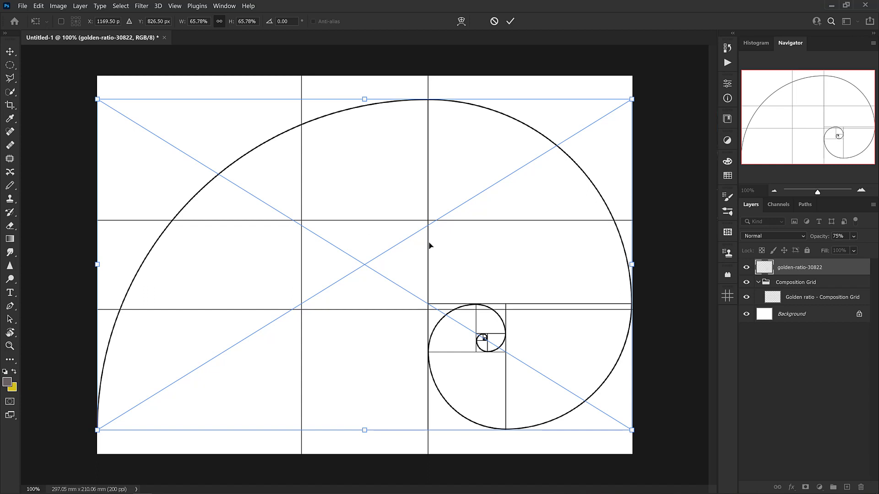
{"action": "mouse_move", "coordinate": [412, 277]}
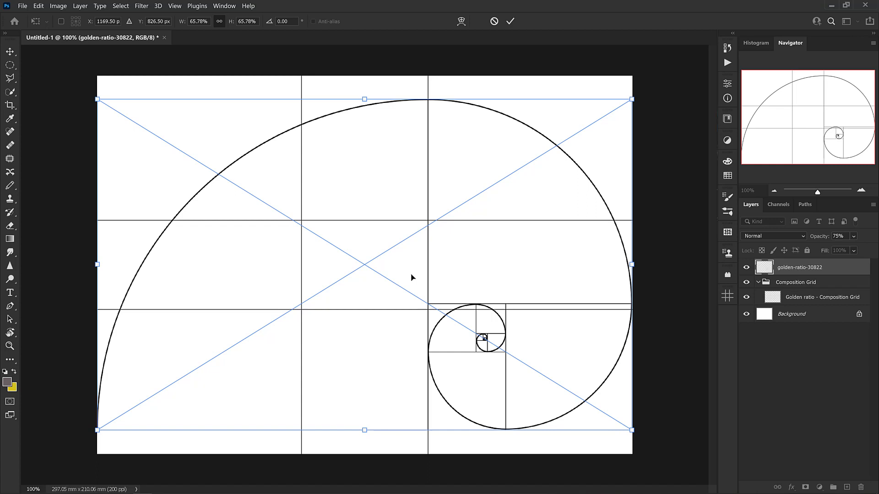
{"action": "mouse_move", "coordinate": [445, 265]}
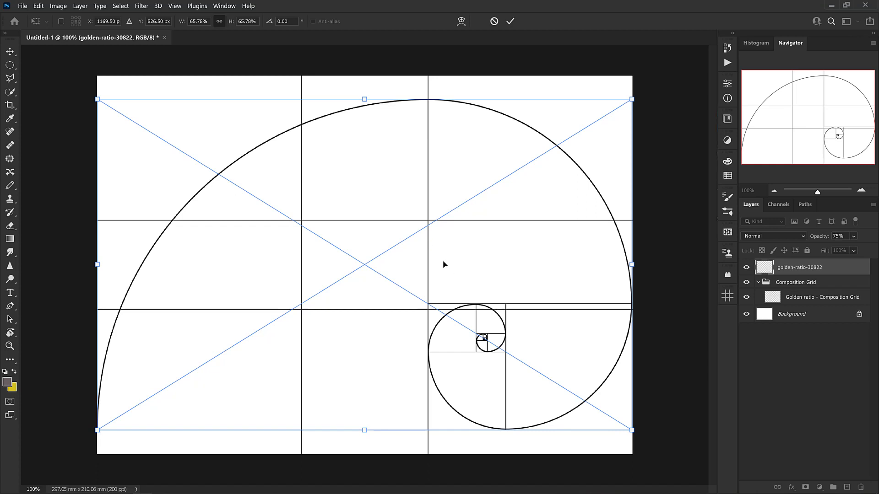
{"action": "mouse_move", "coordinate": [500, 341]}
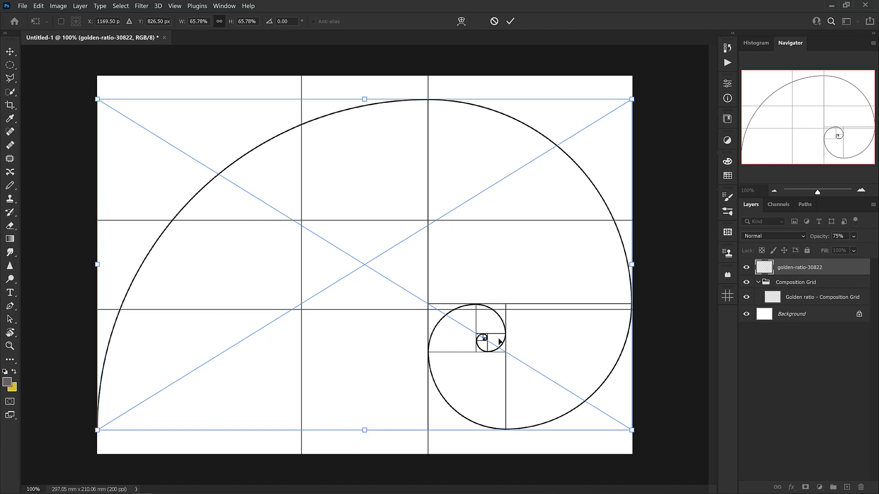
{"action": "mouse_move", "coordinate": [545, 378]}
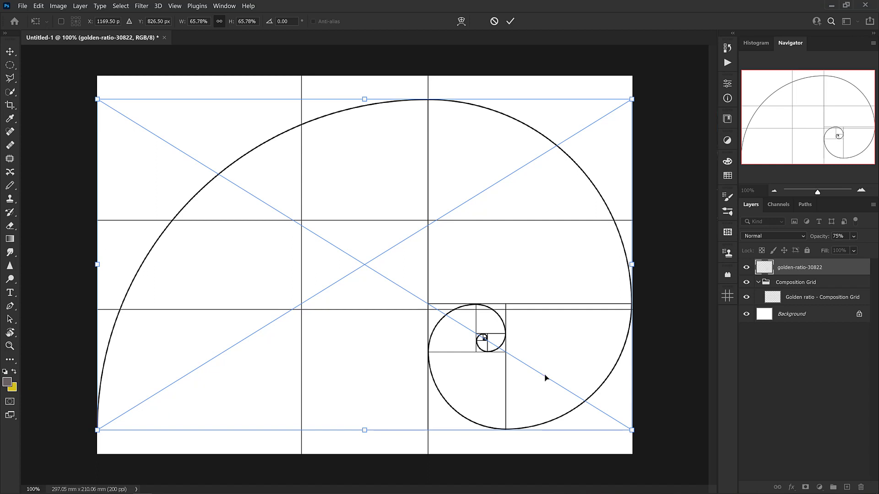
{"action": "mouse_move", "coordinate": [482, 294]}
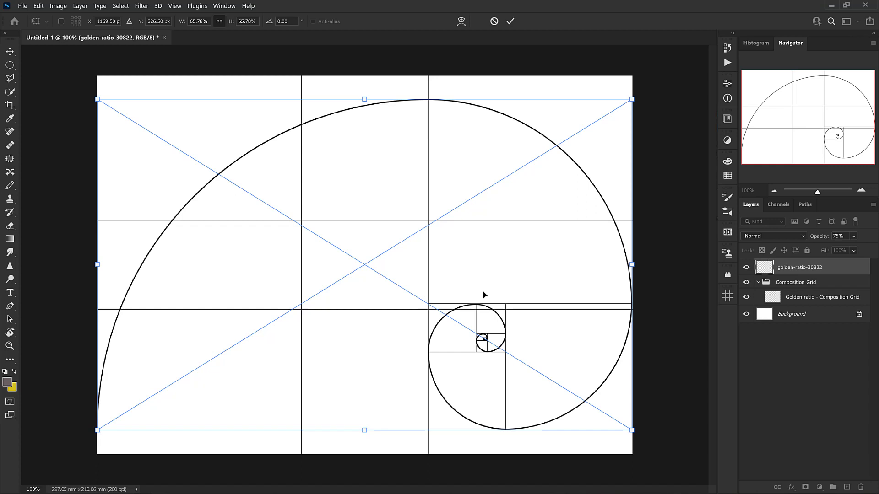
Step: Commit the placed golden-ratio-30822 spiral image above the Composition Grid group
{"action": "left_click", "coordinate": [509, 21]}
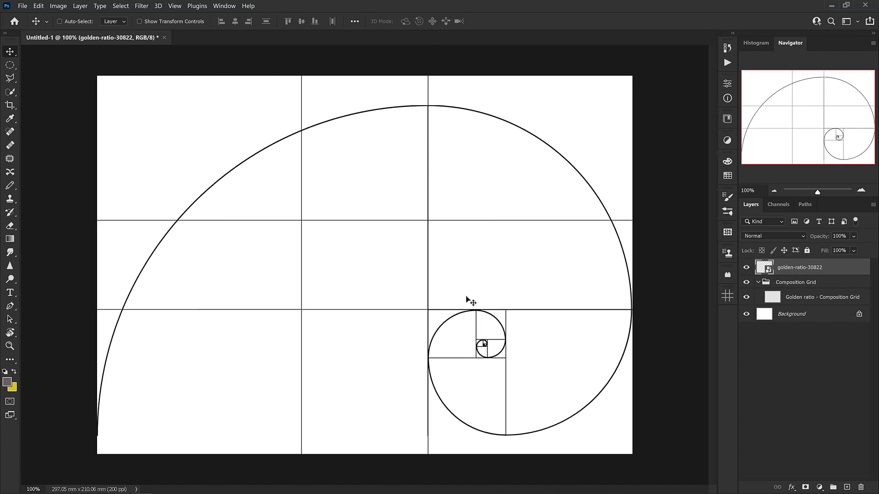
{"action": "mouse_move", "coordinate": [443, 339]}
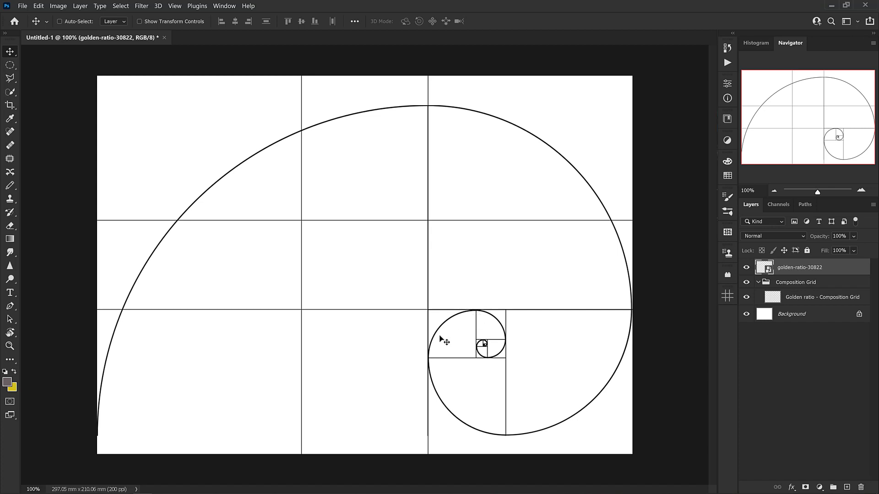
{"action": "mouse_move", "coordinate": [311, 106]}
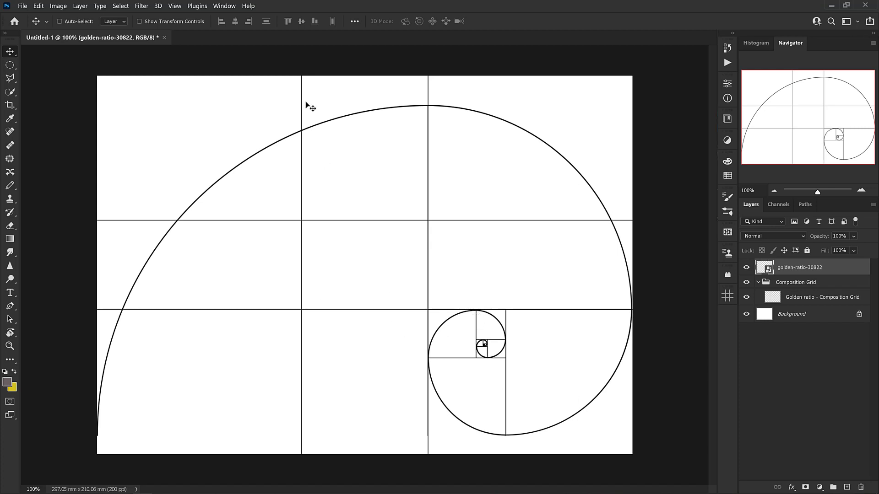
{"action": "mouse_move", "coordinate": [447, 392]}
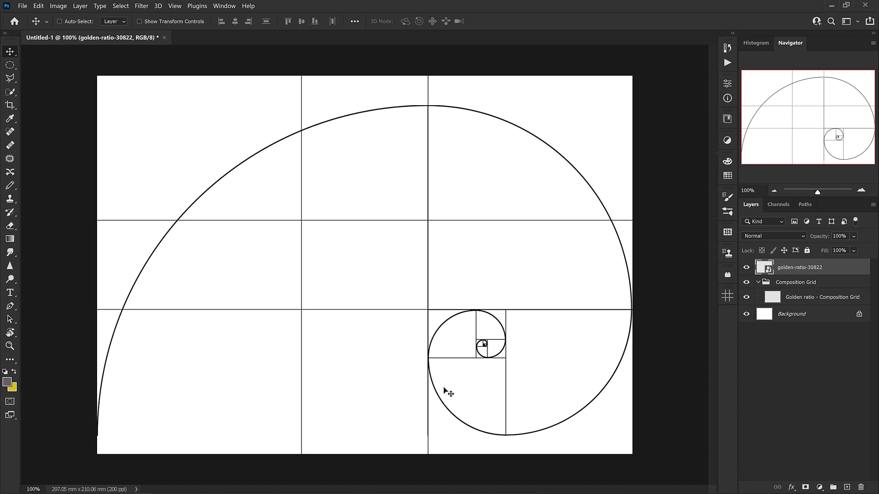
{"action": "mouse_move", "coordinate": [389, 362]}
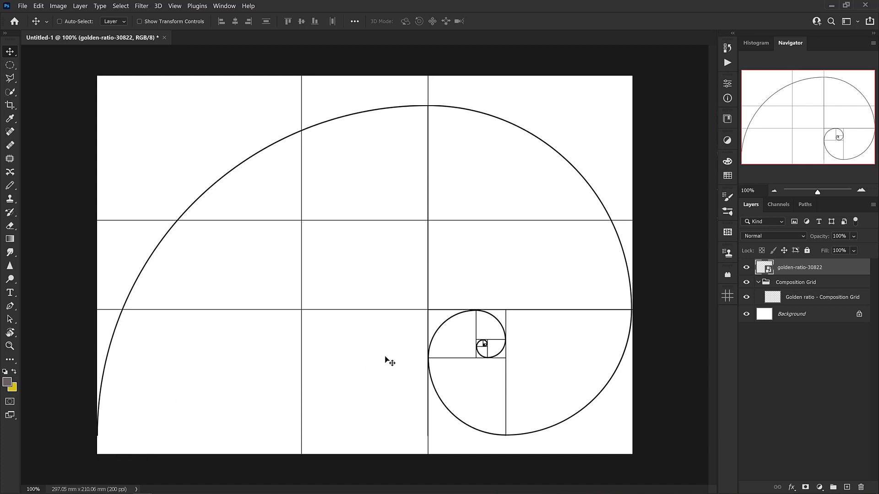
{"action": "mouse_move", "coordinate": [549, 409]}
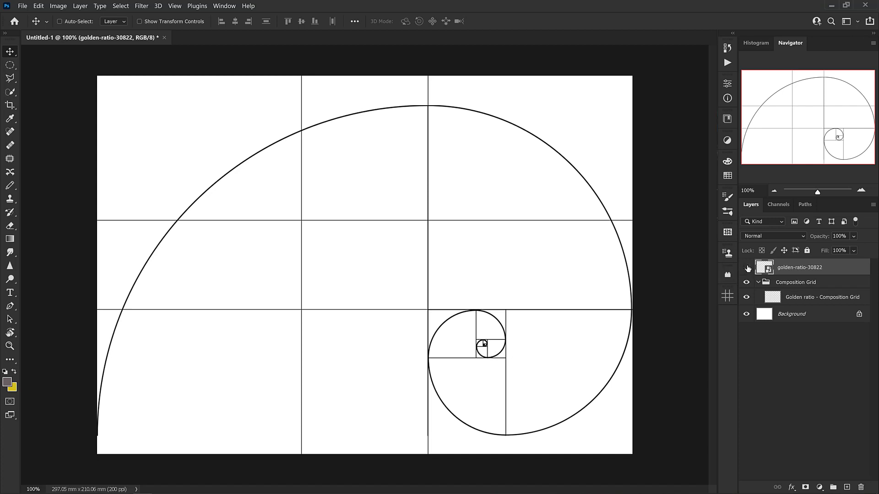
Step: Collapse the Composition Grid group and toggle the spiral layer so only Background shows
{"action": "left_click", "coordinate": [746, 268]}
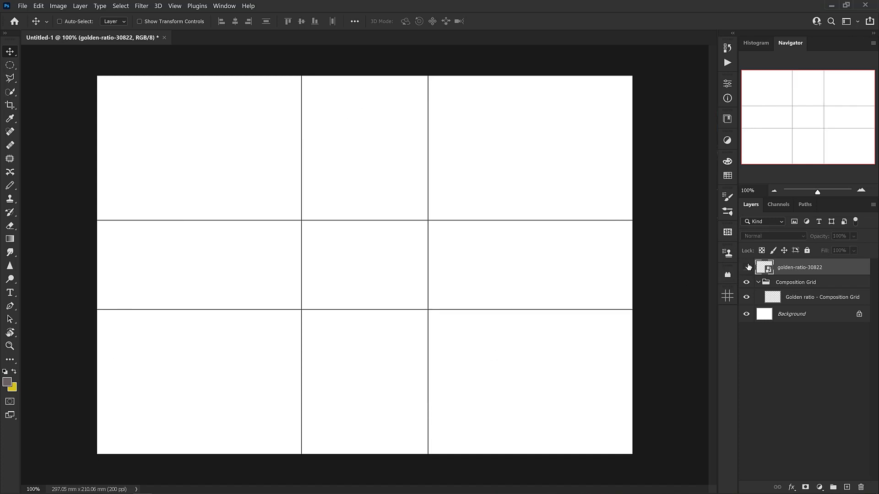
{"action": "left_click", "coordinate": [795, 282]}
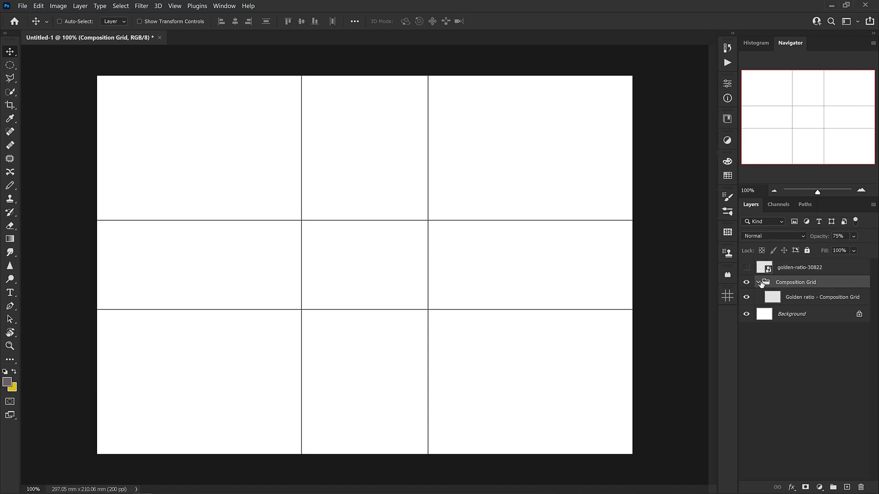
{"action": "left_click", "coordinate": [755, 282]}
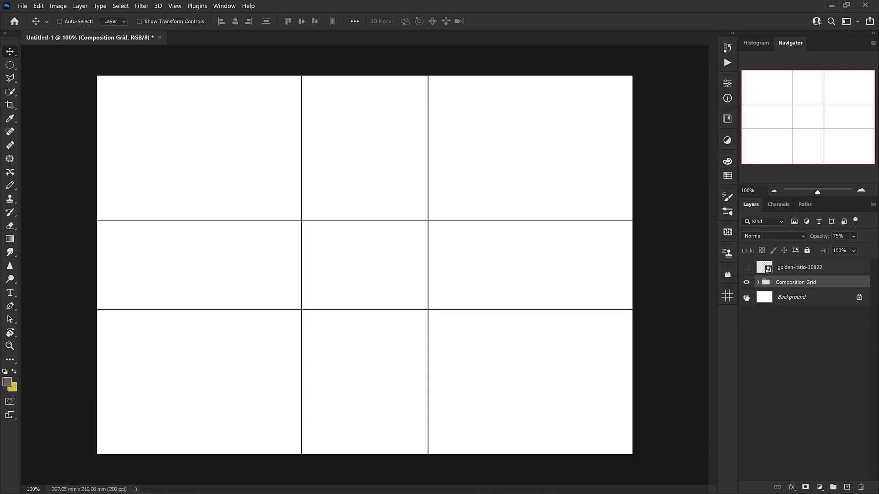
{"action": "left_click", "coordinate": [746, 268]}
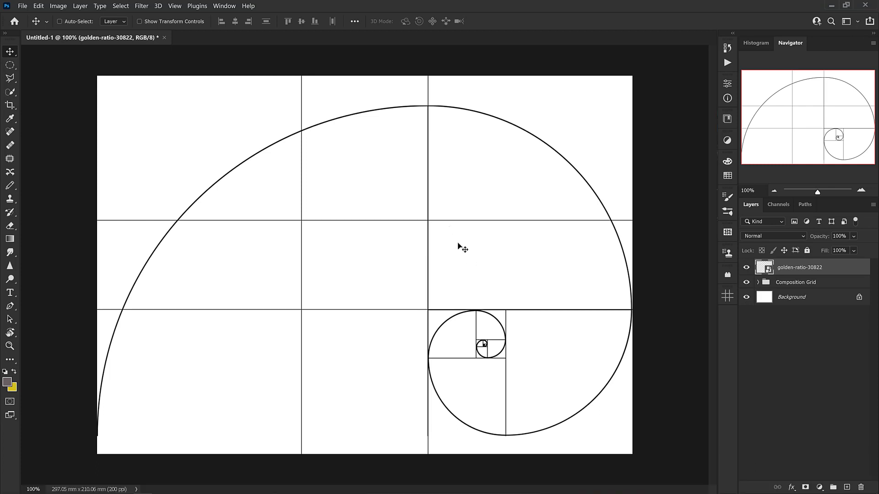
{"action": "left_click", "coordinate": [746, 267]}
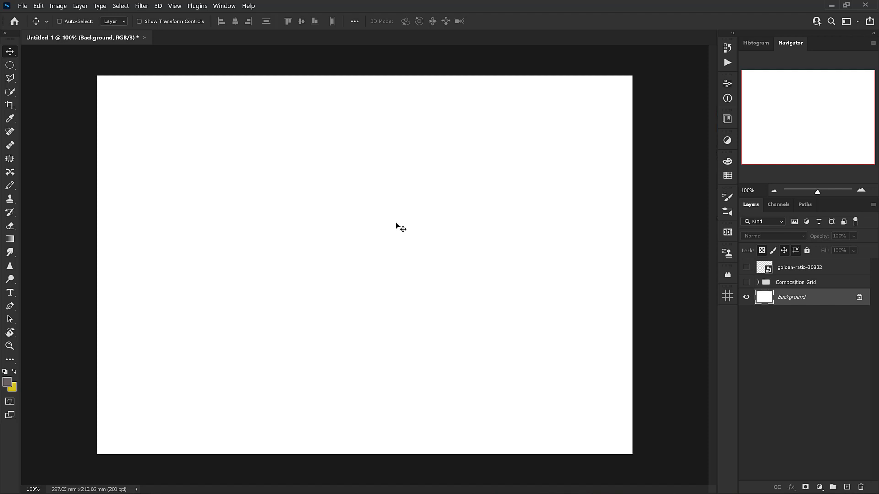
{"action": "mouse_move", "coordinate": [357, 241]}
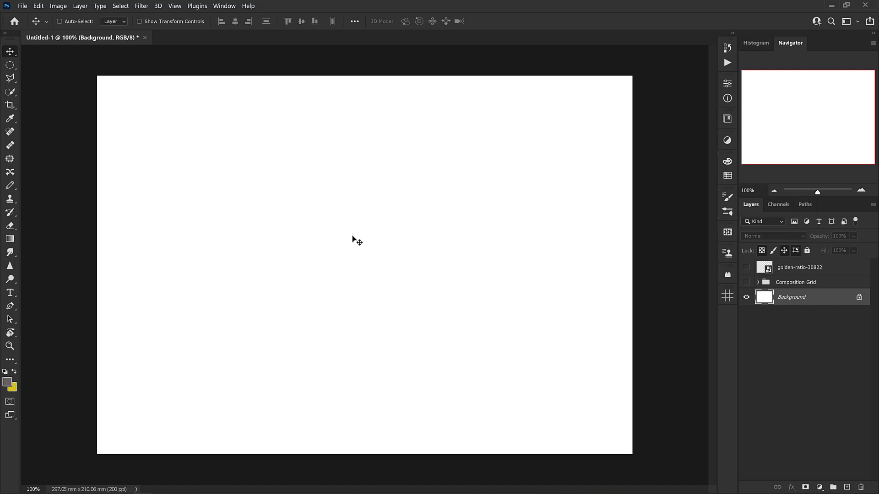
{"action": "mouse_move", "coordinate": [386, 271]}
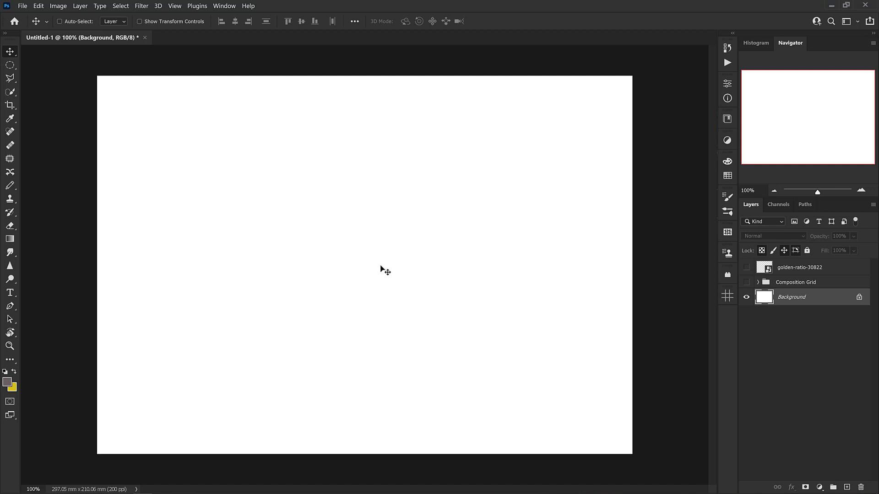
Step: Start cropping the blank page with the Crop tool spanning the whole canvas
{"action": "left_click", "coordinate": [9, 105]}
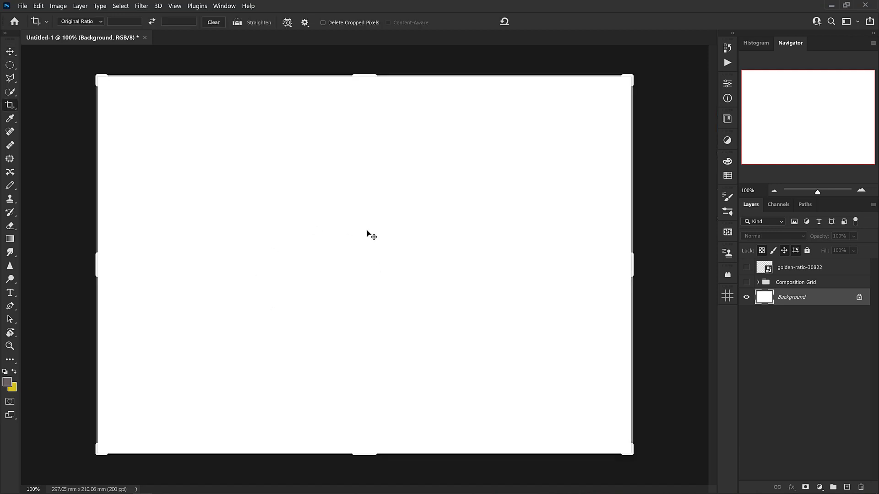
{"action": "mouse_move", "coordinate": [335, 269]}
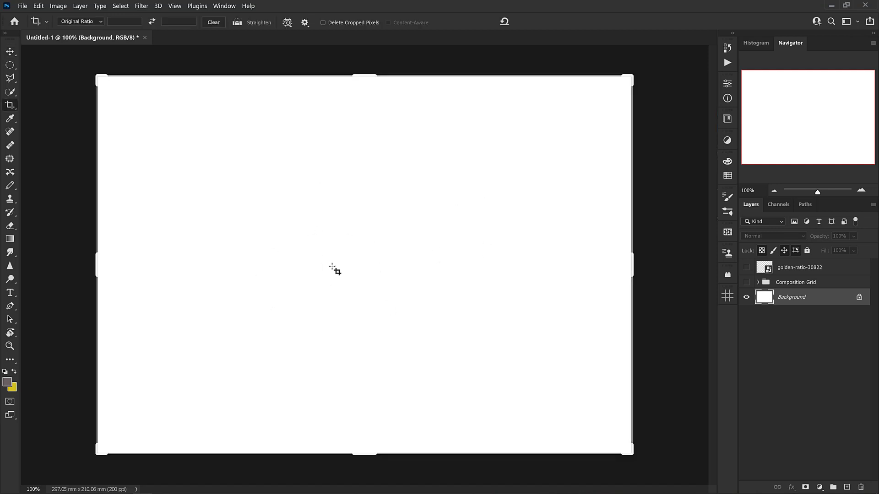
Step: Set the crop to Original Ratio so it covers the full landscape page
{"action": "left_click", "coordinate": [80, 21]}
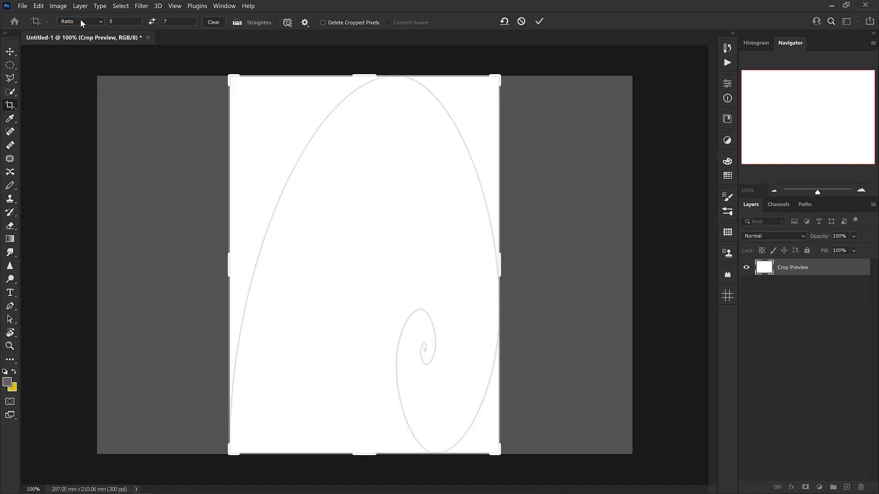
{"action": "left_click", "coordinate": [80, 21]}
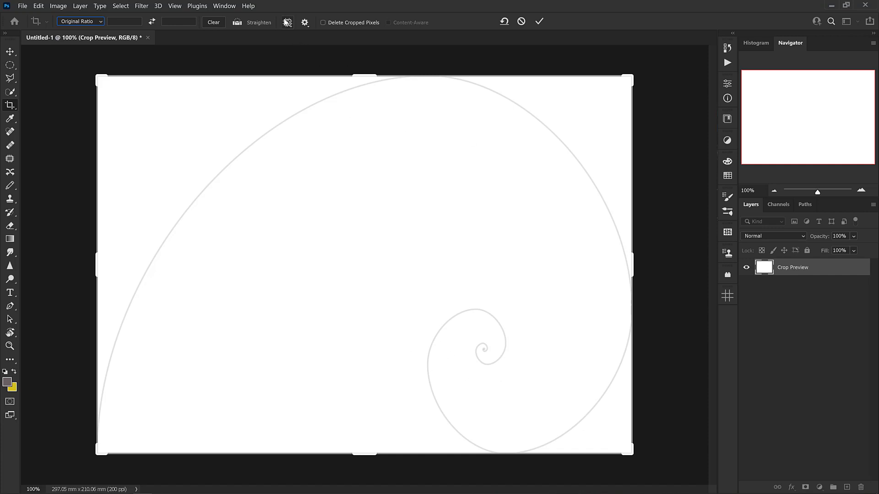
{"action": "left_click", "coordinate": [287, 22]}
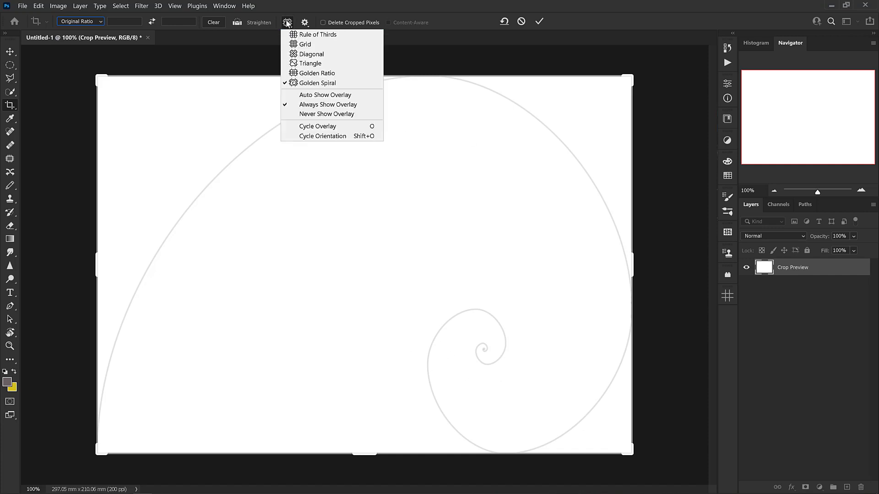
{"action": "mouse_move", "coordinate": [317, 83]}
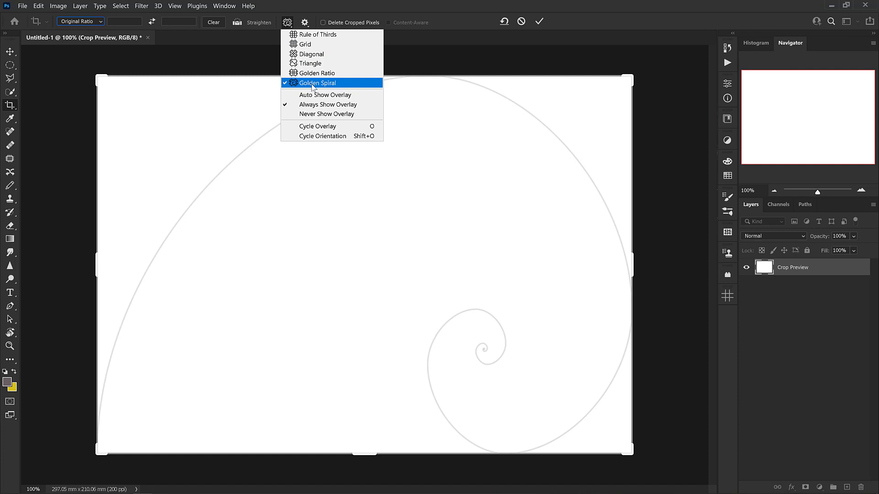
Step: Switch the crop overlay to Rule of Thirds and reopen the Overlay Options list
{"action": "left_click", "coordinate": [308, 34]}
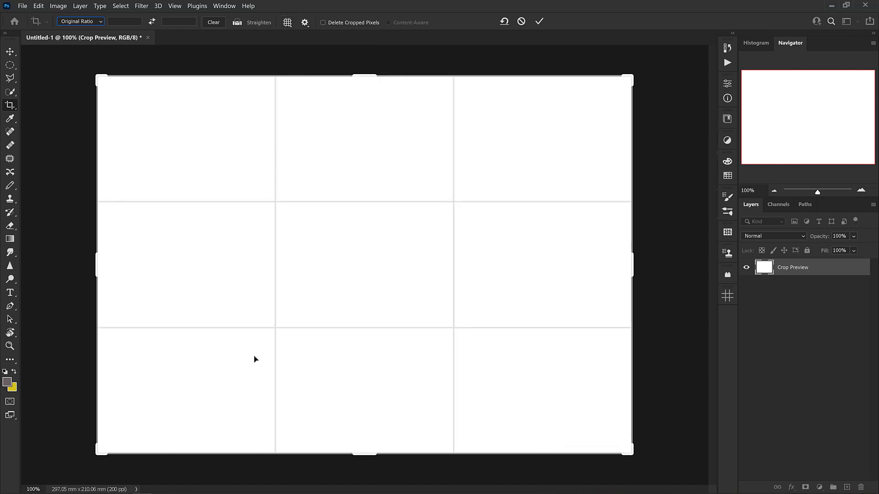
{"action": "mouse_move", "coordinate": [478, 301]}
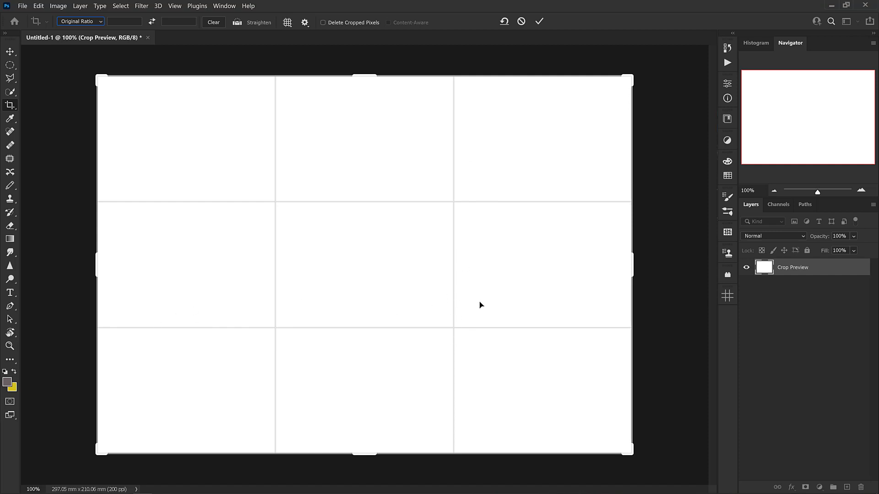
{"action": "mouse_move", "coordinate": [462, 330]}
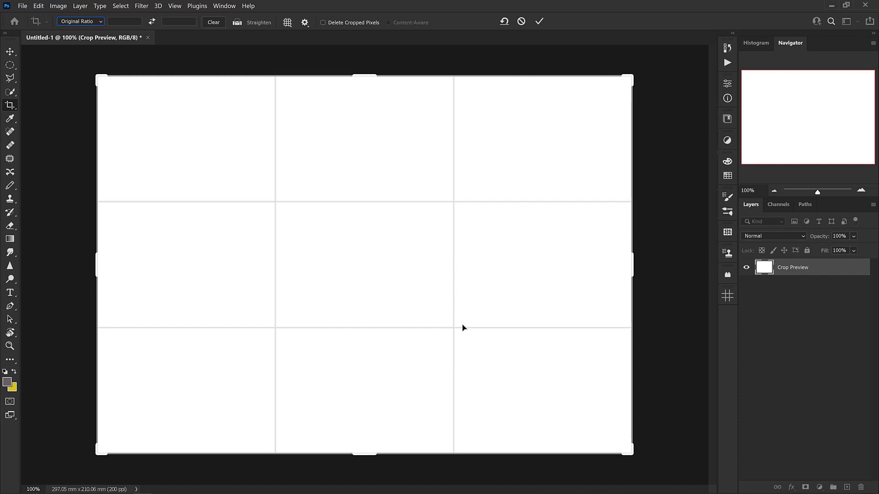
{"action": "mouse_move", "coordinate": [332, 291]}
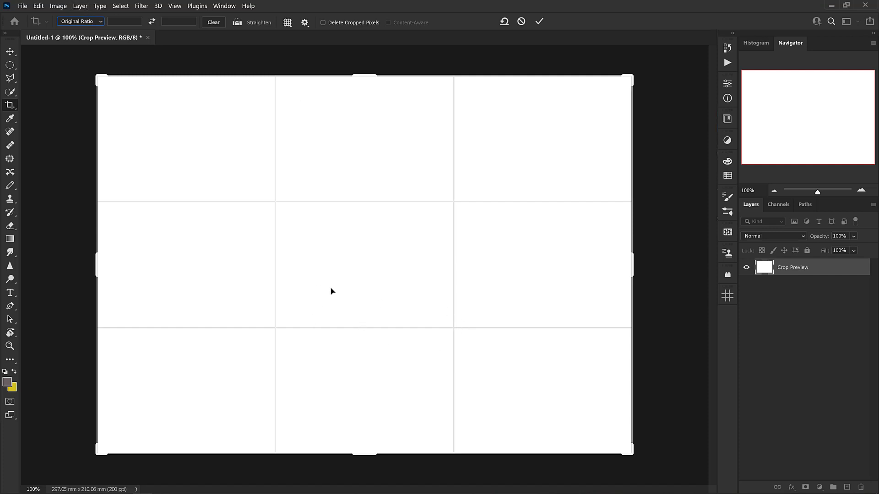
{"action": "left_click", "coordinate": [287, 22]}
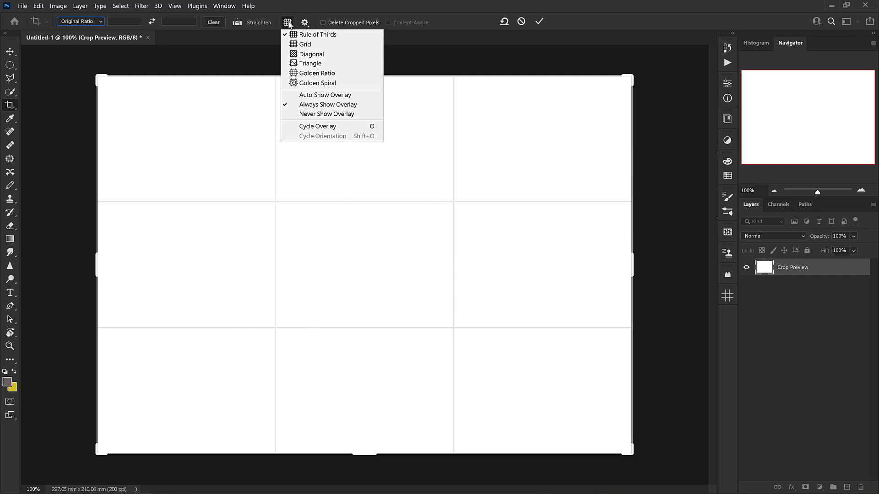
{"action": "mouse_move", "coordinate": [306, 44]}
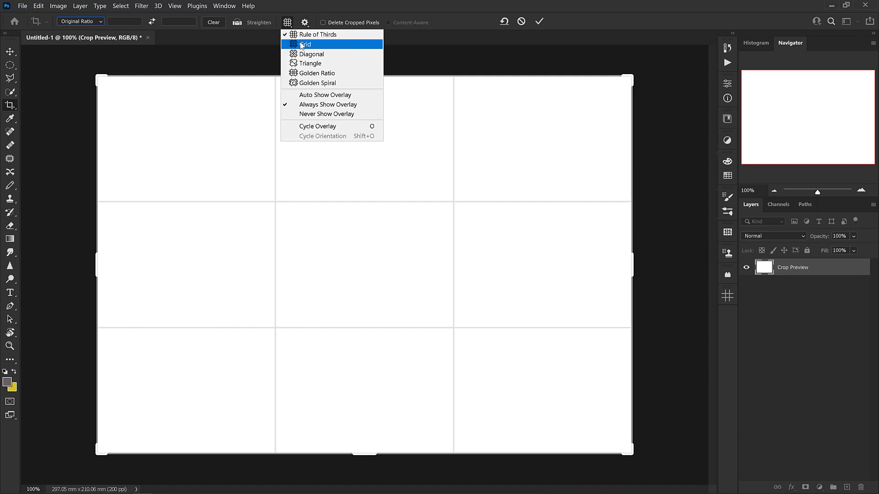
Step: Cycle the crop overlay through Grid, Diagonal, Triangle and Golden Ratio, ending on Golden Spiral
{"action": "left_click", "coordinate": [305, 44]}
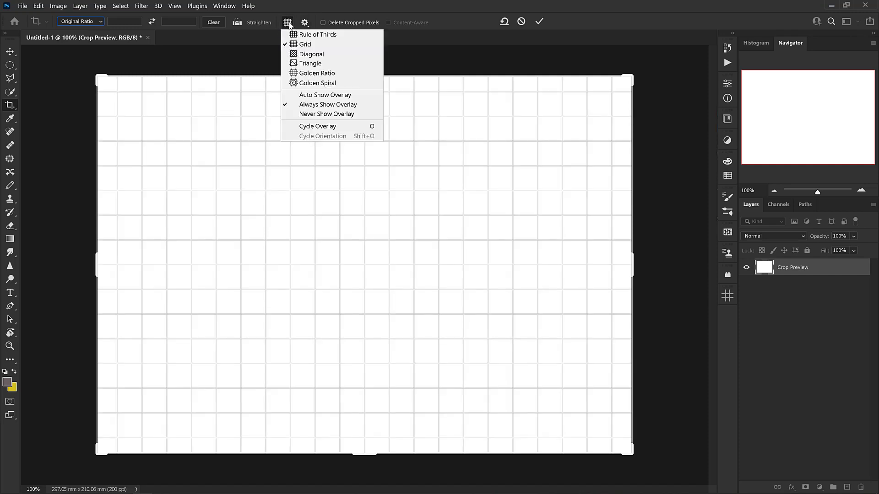
{"action": "left_click", "coordinate": [311, 54]}
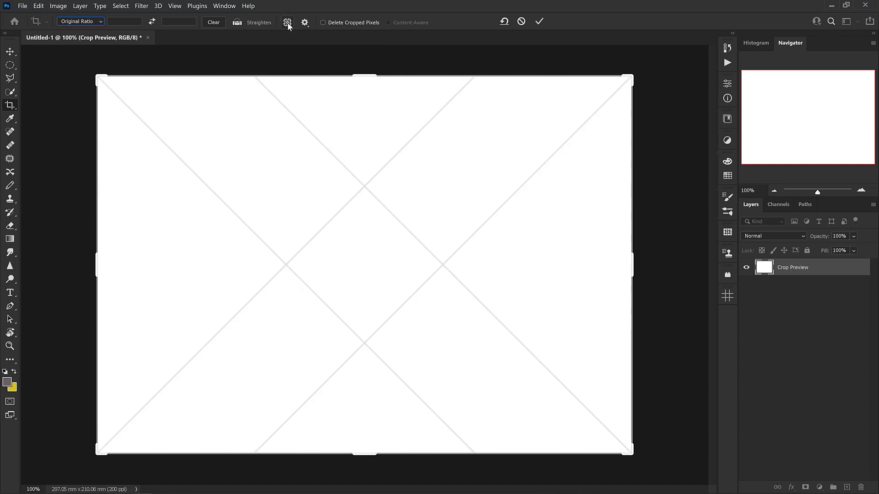
{"action": "left_click", "coordinate": [288, 22]}
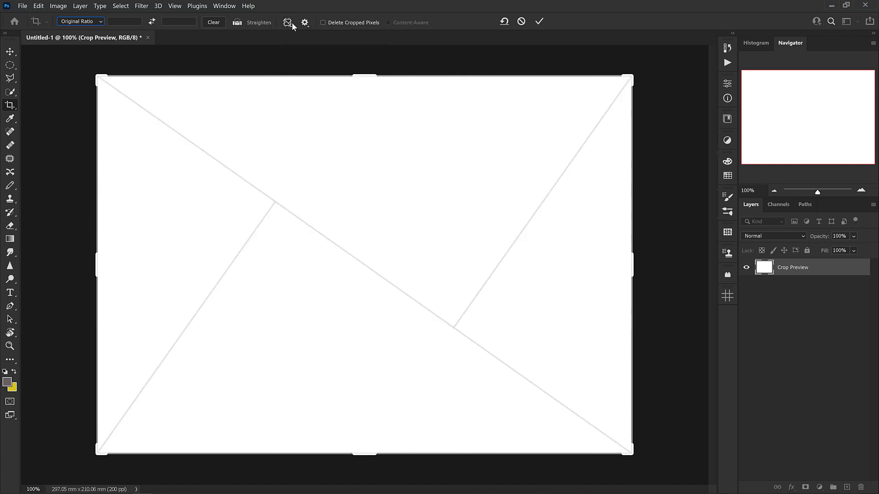
{"action": "left_click", "coordinate": [288, 22]}
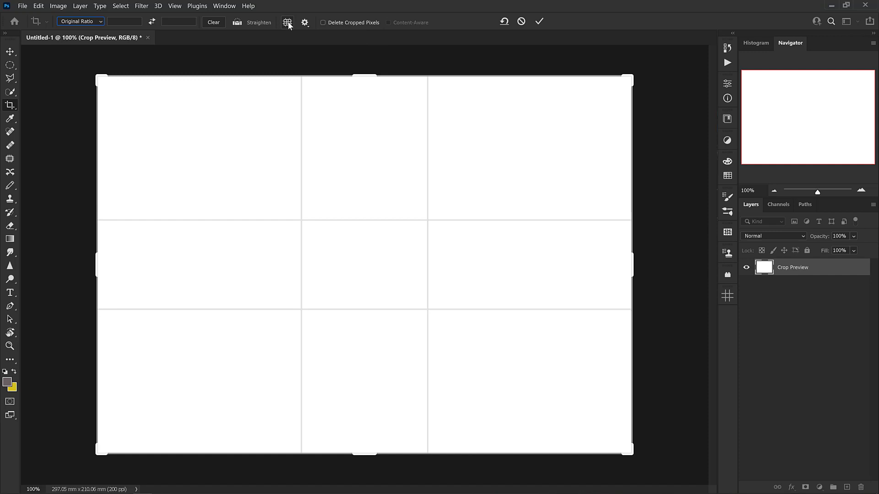
{"action": "left_click", "coordinate": [287, 22]}
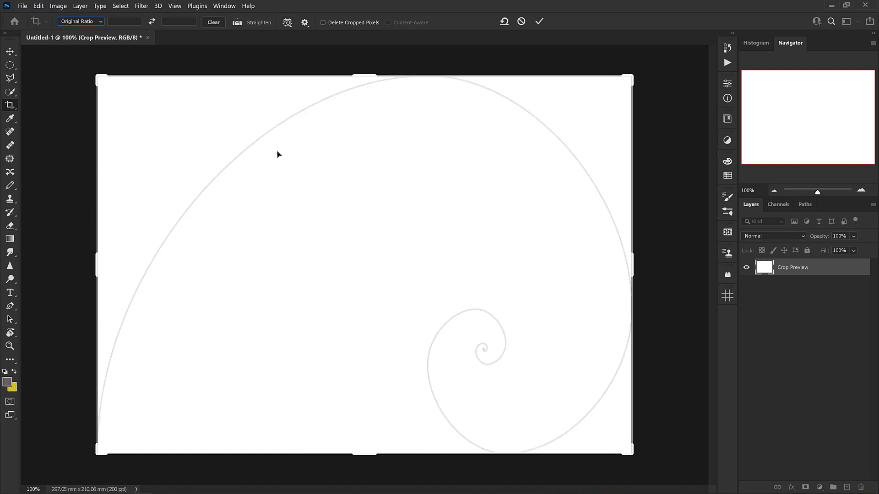
{"action": "mouse_move", "coordinate": [528, 355]}
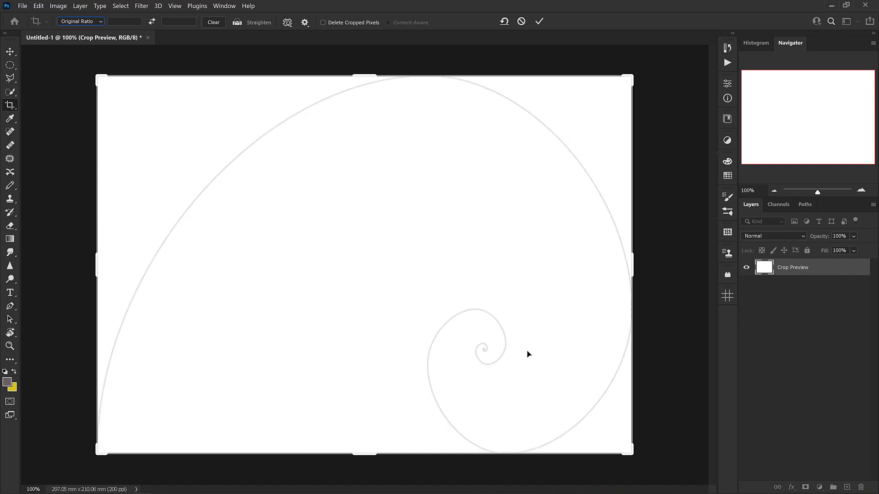
{"action": "mouse_move", "coordinate": [496, 345]}
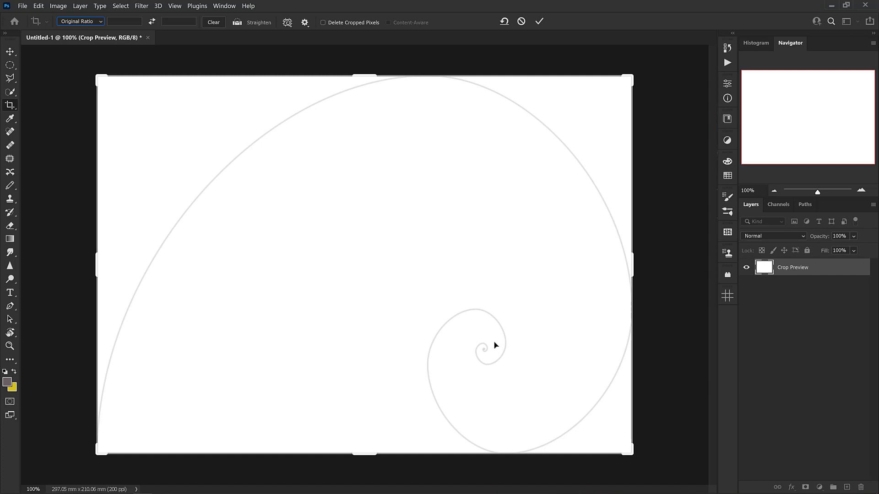
{"action": "mouse_move", "coordinate": [362, 127]}
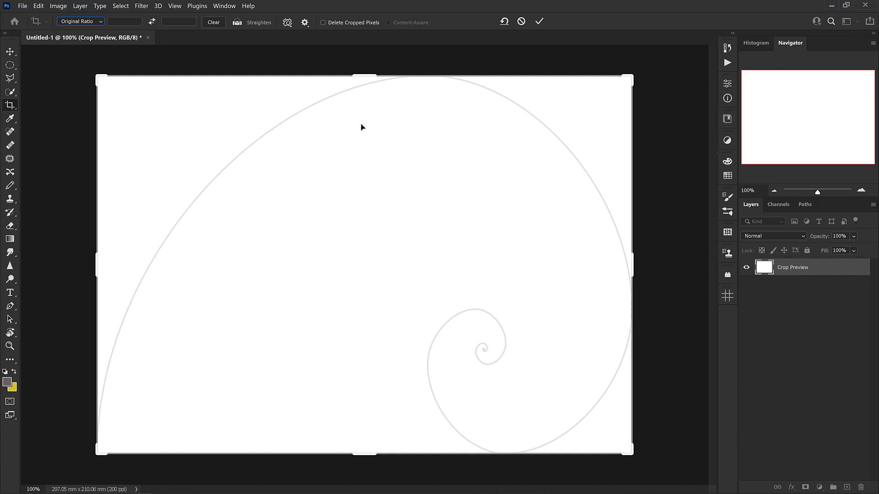
{"action": "mouse_move", "coordinate": [616, 341]}
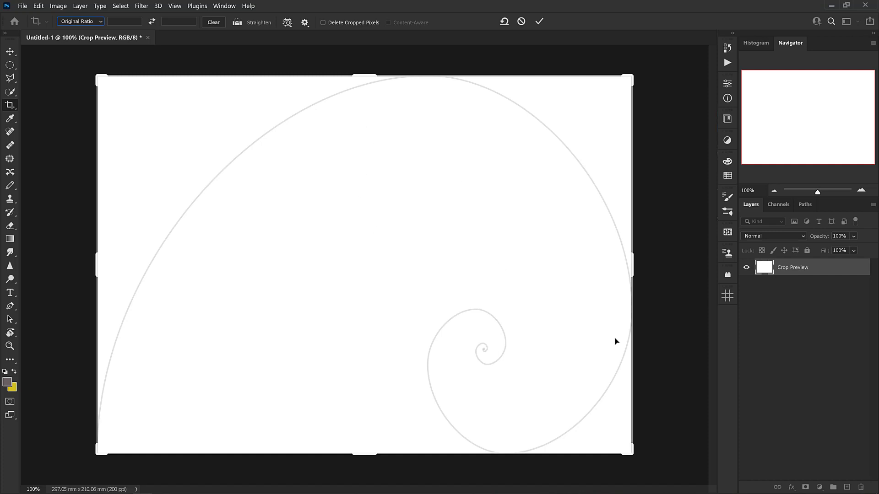
{"action": "mouse_move", "coordinate": [506, 279]}
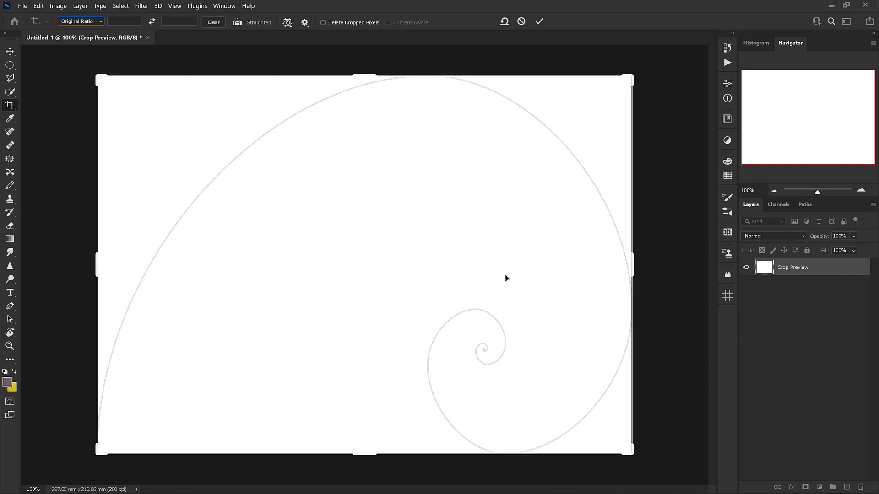
{"action": "mouse_move", "coordinate": [285, 221]}
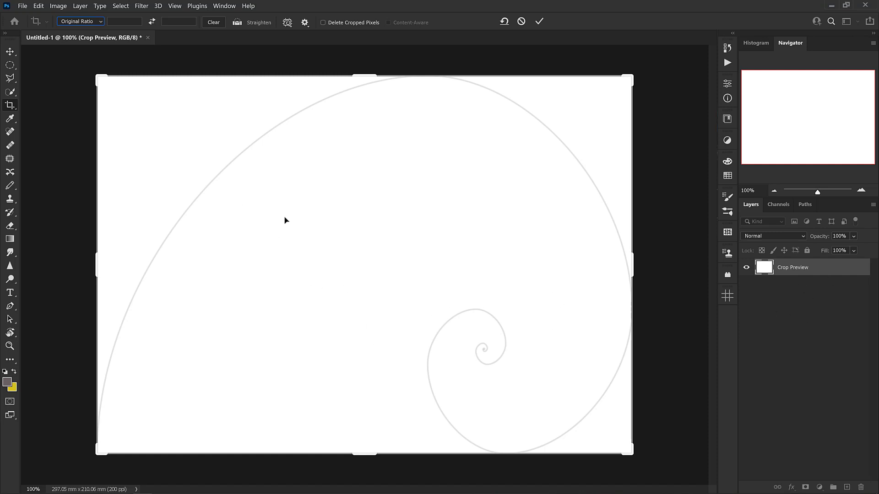
Step: Cancel the crop preview, returning to the blank white page with grid and spiral layers hidden
{"action": "left_click", "coordinate": [538, 21]}
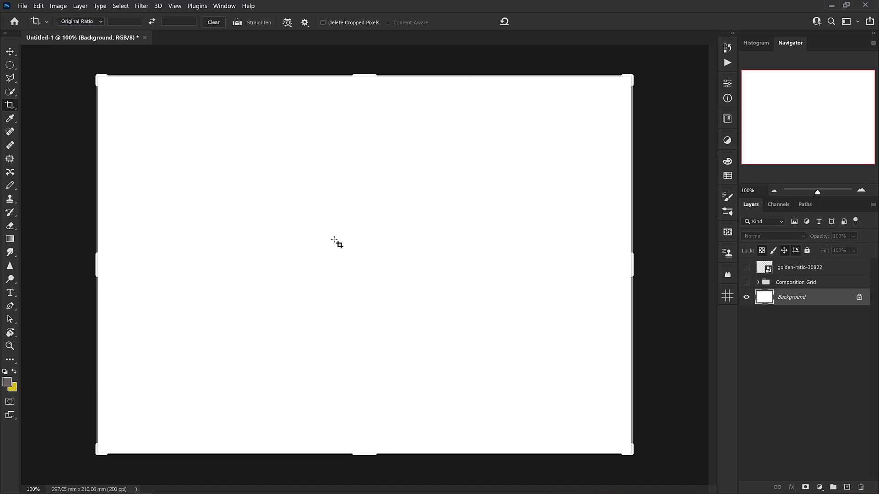
{"action": "mouse_move", "coordinate": [316, 252]}
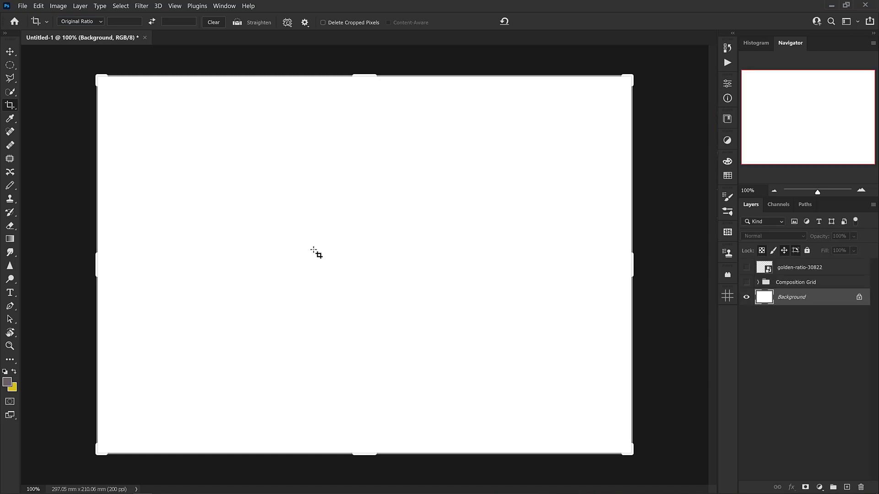
{"action": "mouse_move", "coordinate": [354, 317]}
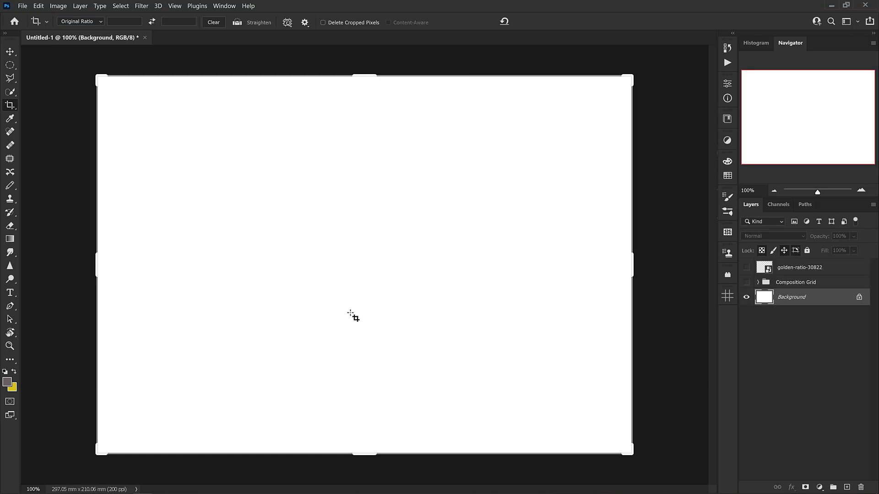